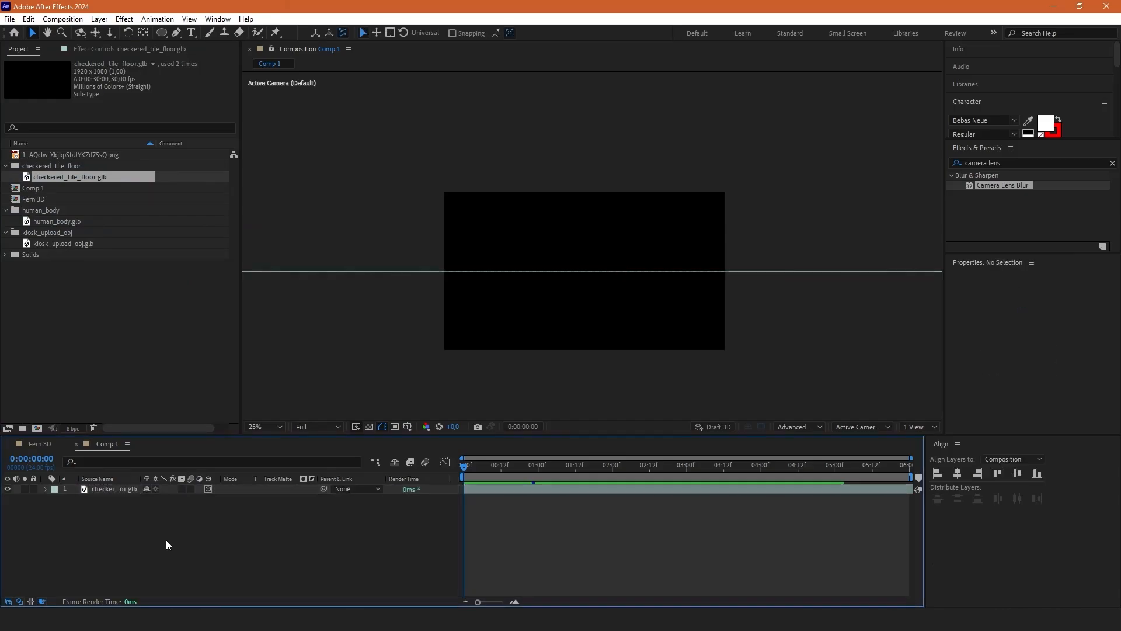
# Add human_body.glb to Comp 1 and set its Scale to 0.7%.
pyautogui.click(58, 221)
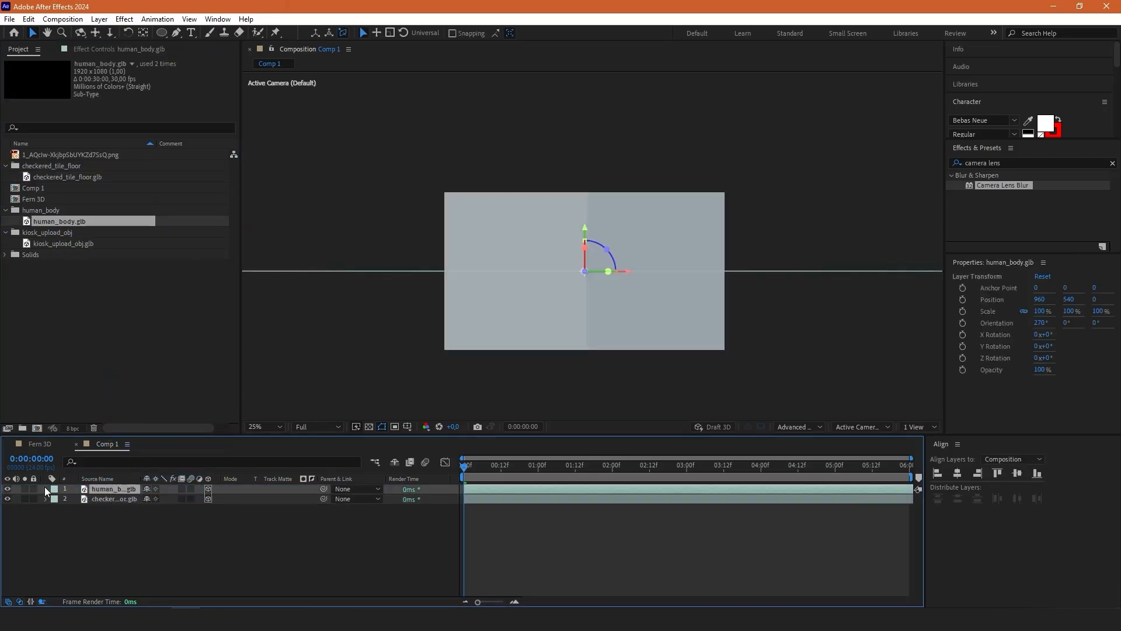
pyautogui.click(45, 489)
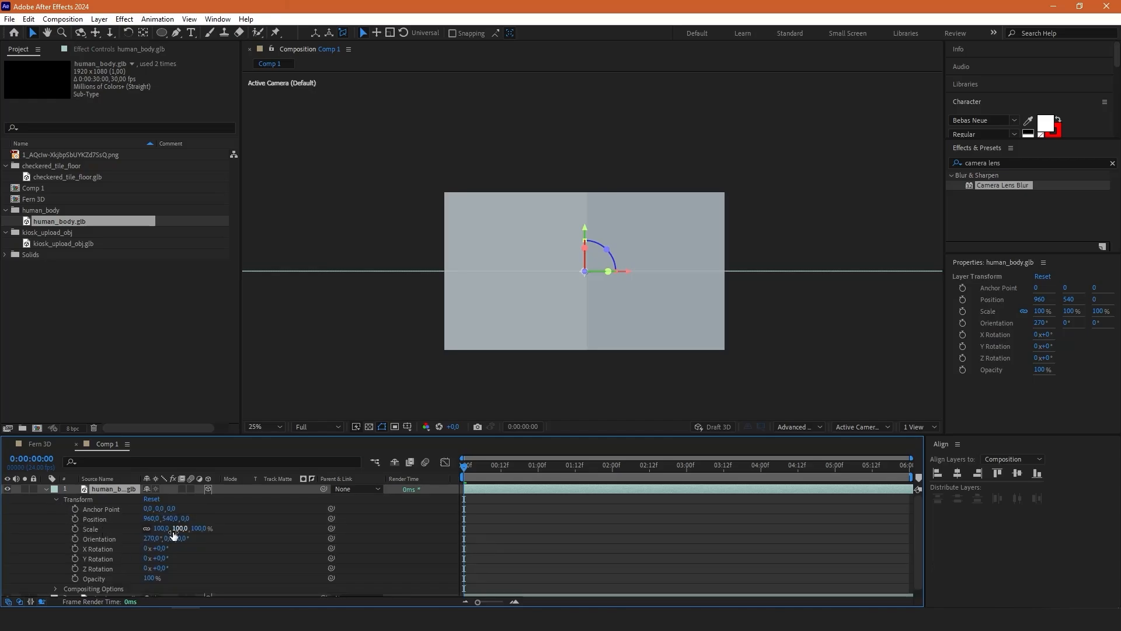
pyautogui.doubleClick(182, 528)
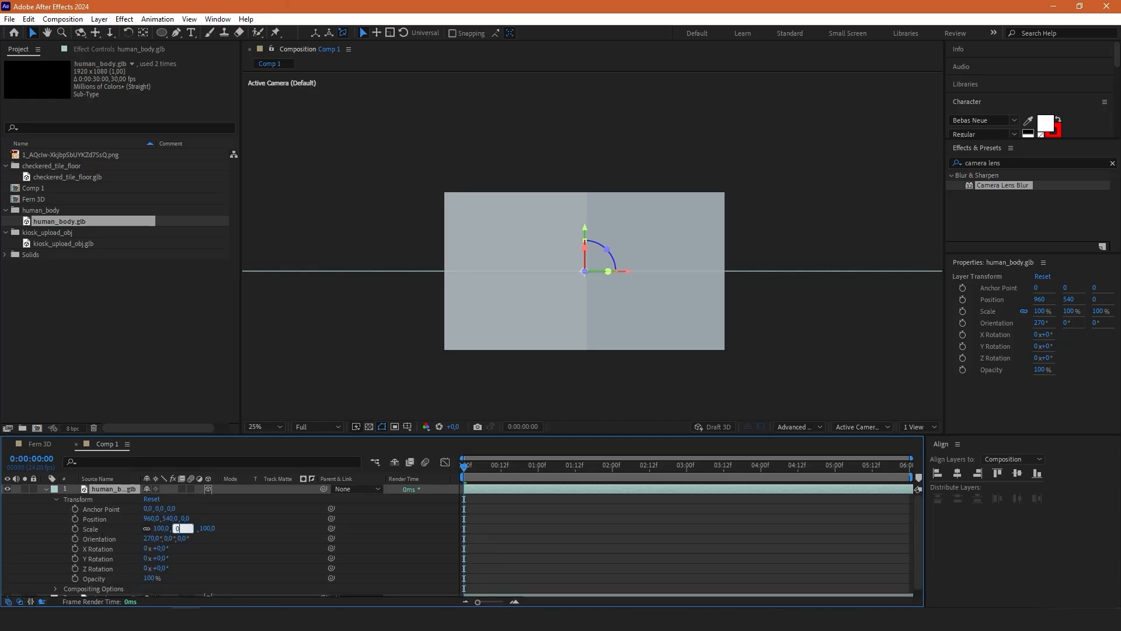
pyautogui.write('0.7')
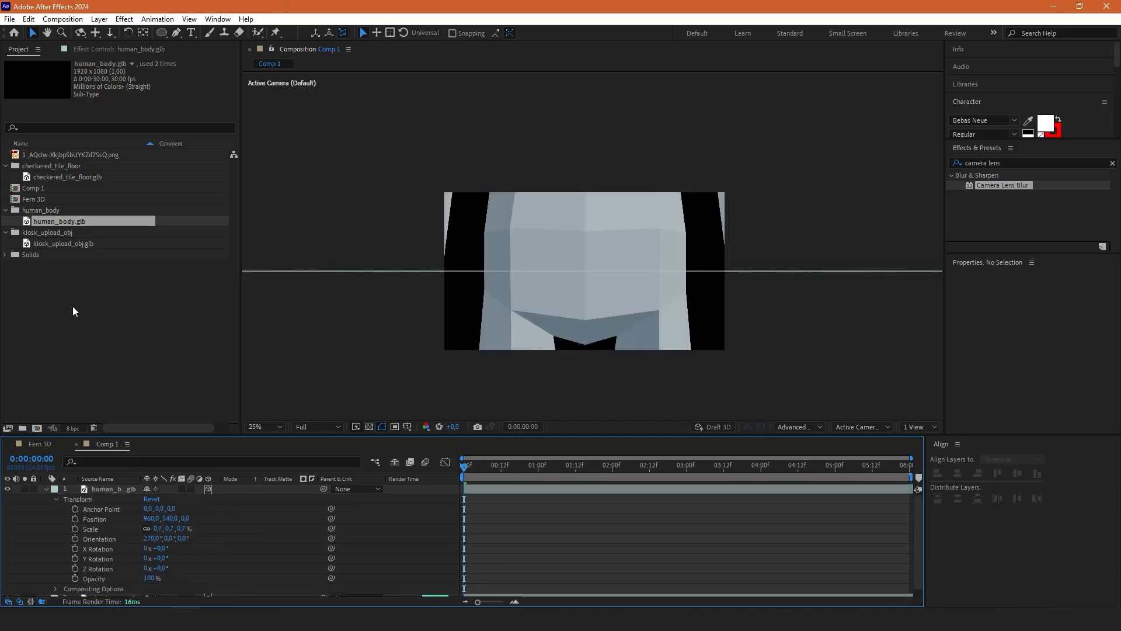
# Add kiosk_upload_obj.glb scaled to 107% and create a new null layer.
pyautogui.click(63, 243)
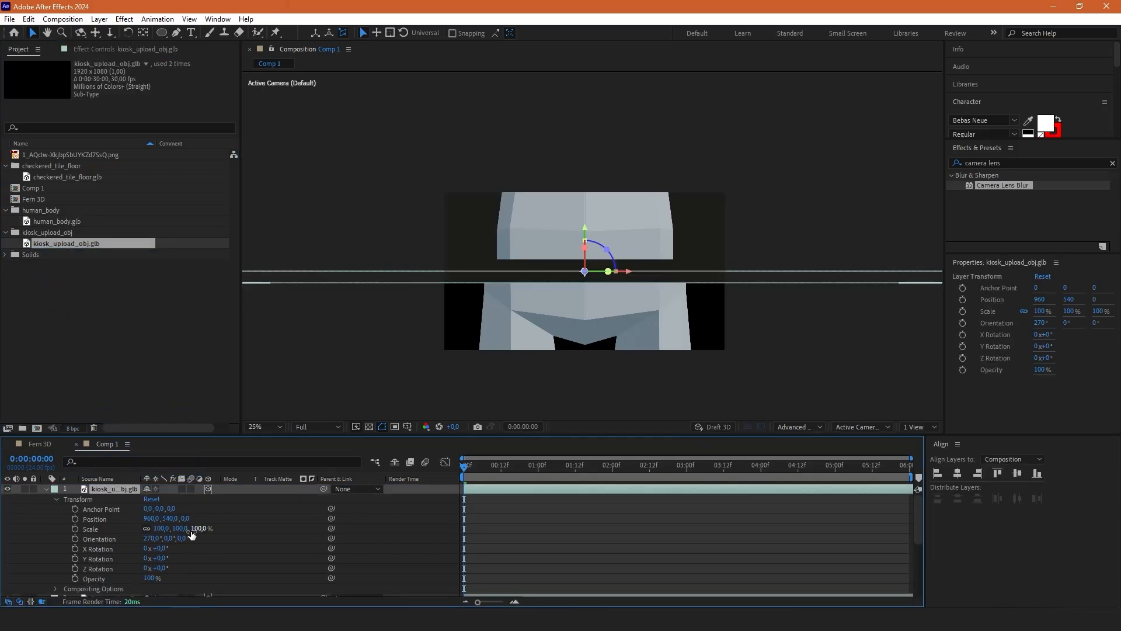
pyautogui.doubleClick(163, 528)
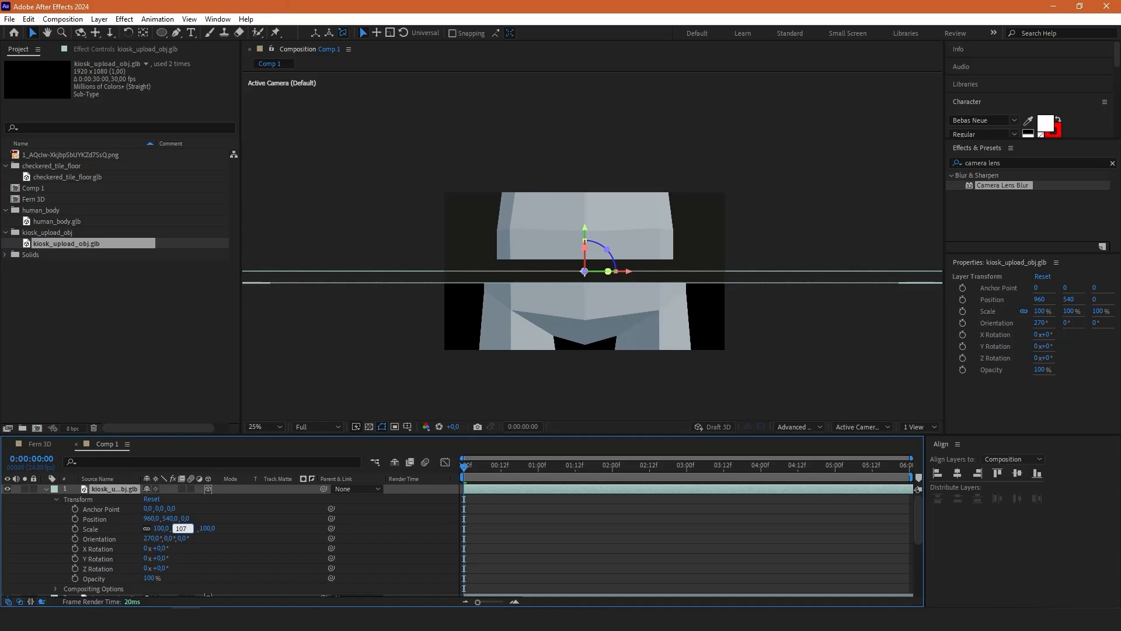
pyautogui.rightClick(586, 286)
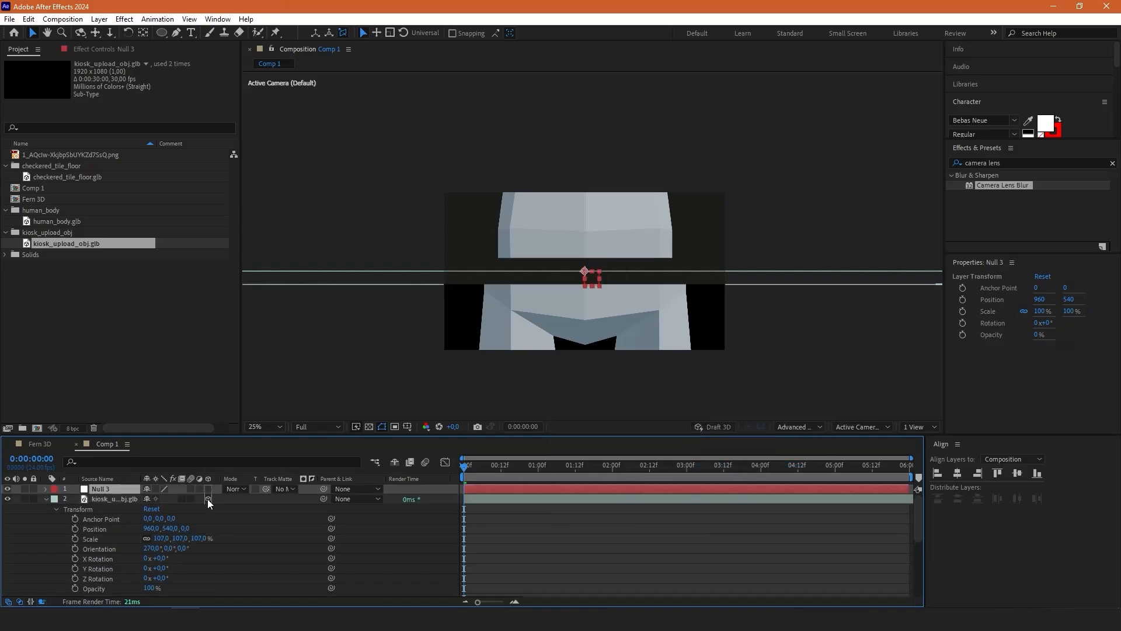
# Make the null 3D and set it to 5% scale with 42° X rotation.
pyautogui.click(115, 498)
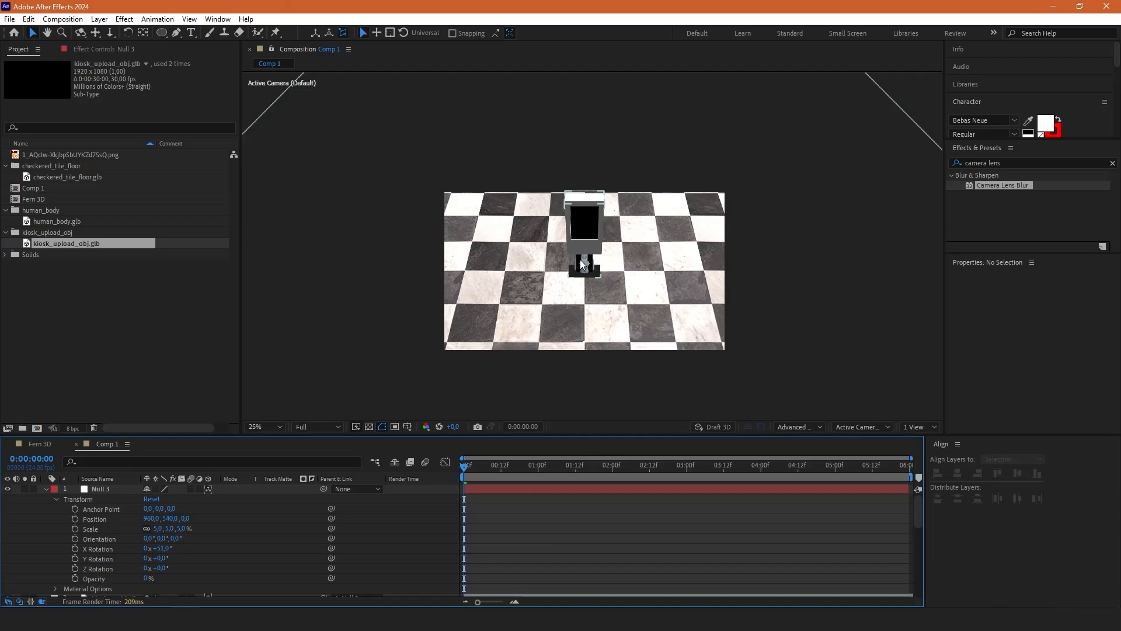
pyautogui.click(112, 558)
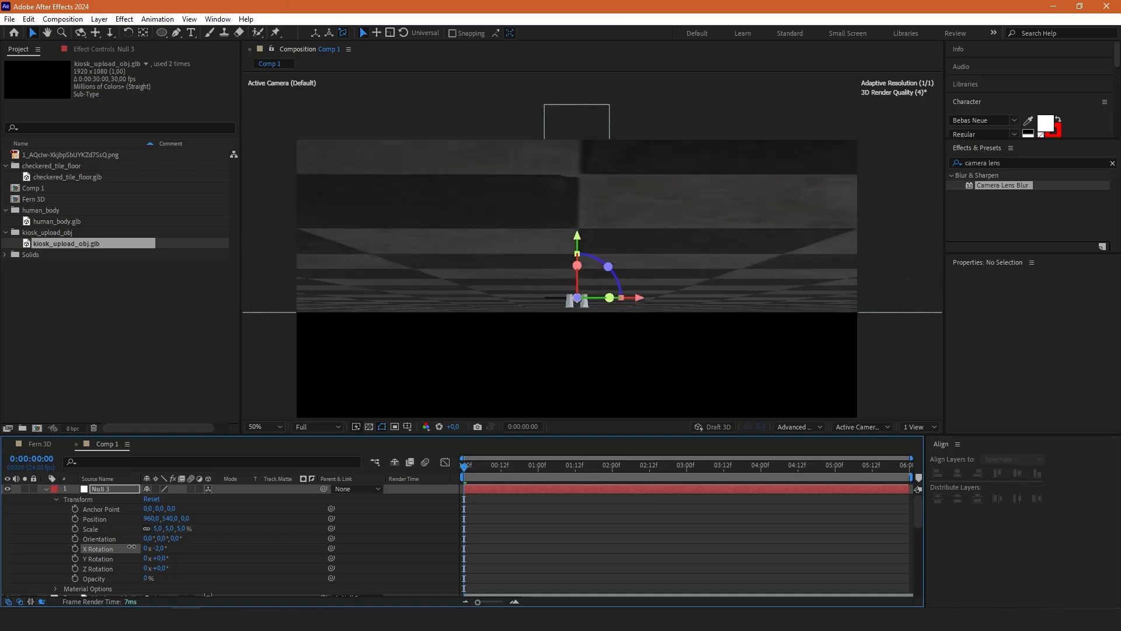
pyautogui.click(101, 488)
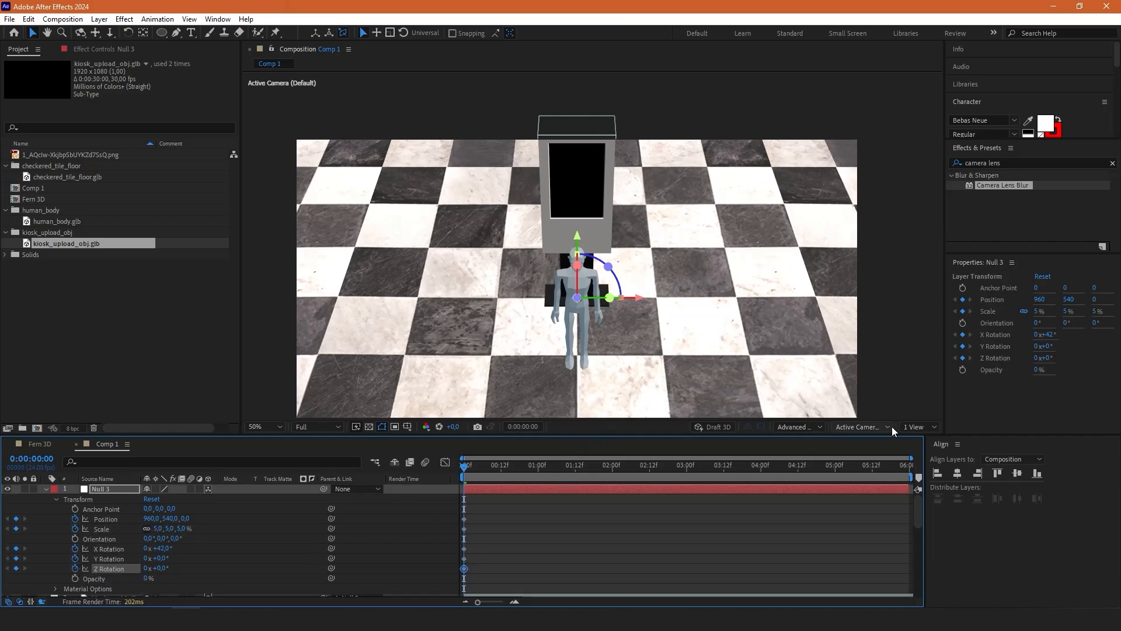
pyautogui.moveTo(978, 428)
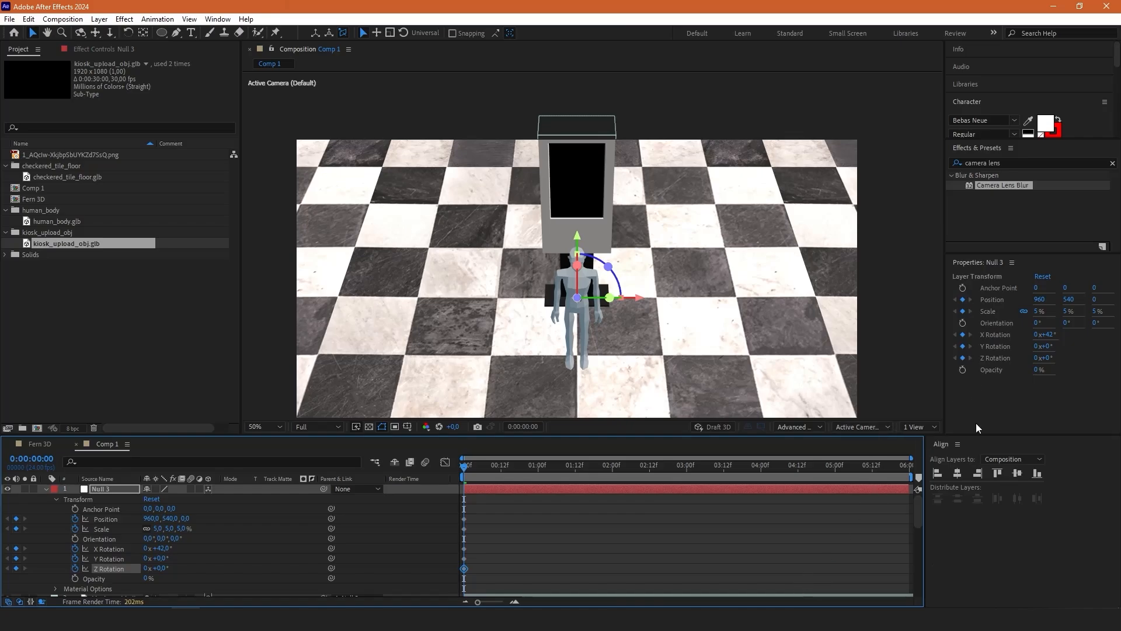
pyautogui.moveTo(170, 337)
pyautogui.write('10')
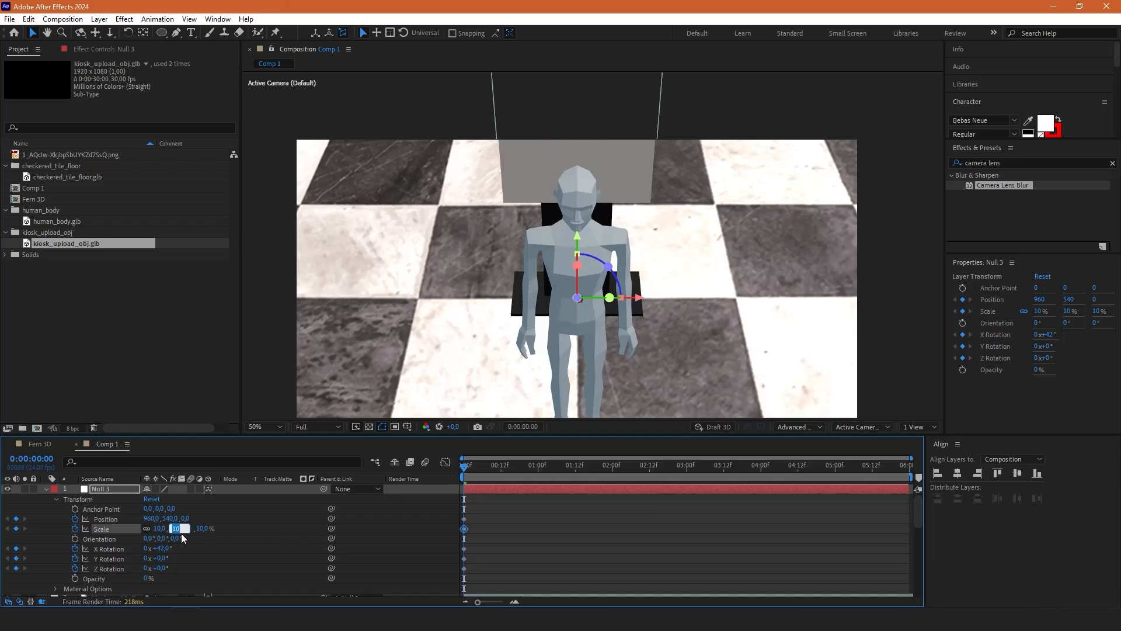
# Keyframe Null 3 at 6% scale, 0° X rotation and Position Y 685.
pyautogui.write('6')
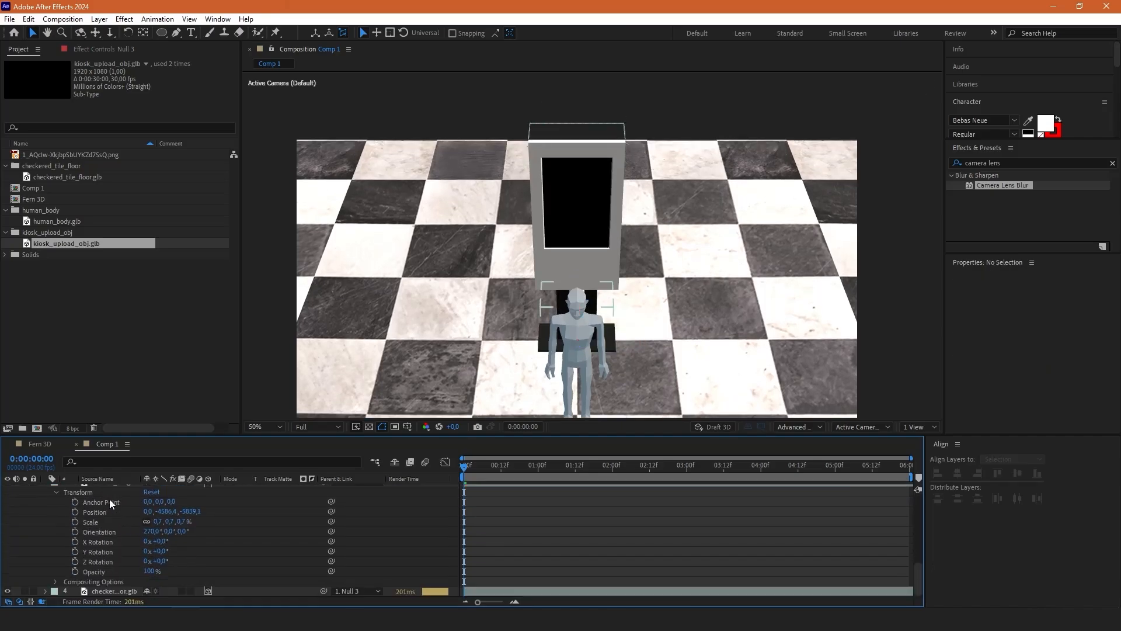
pyautogui.click(580, 344)
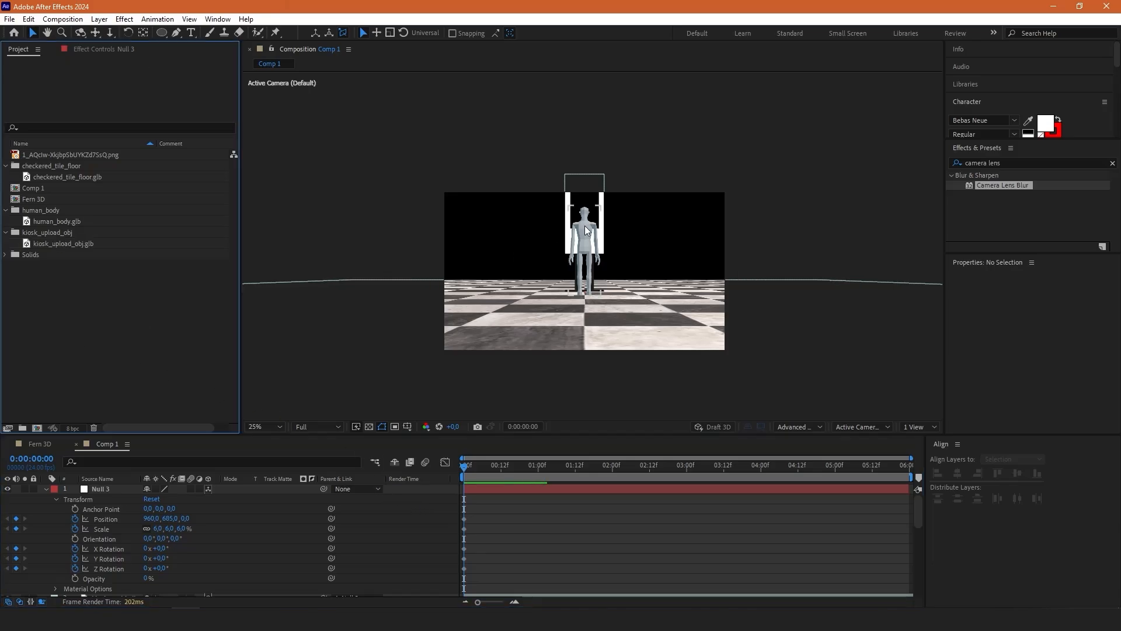
# Add the kiosk menu PNG and crop it to the left screen with a rectangle mask.
pyautogui.click(71, 155)
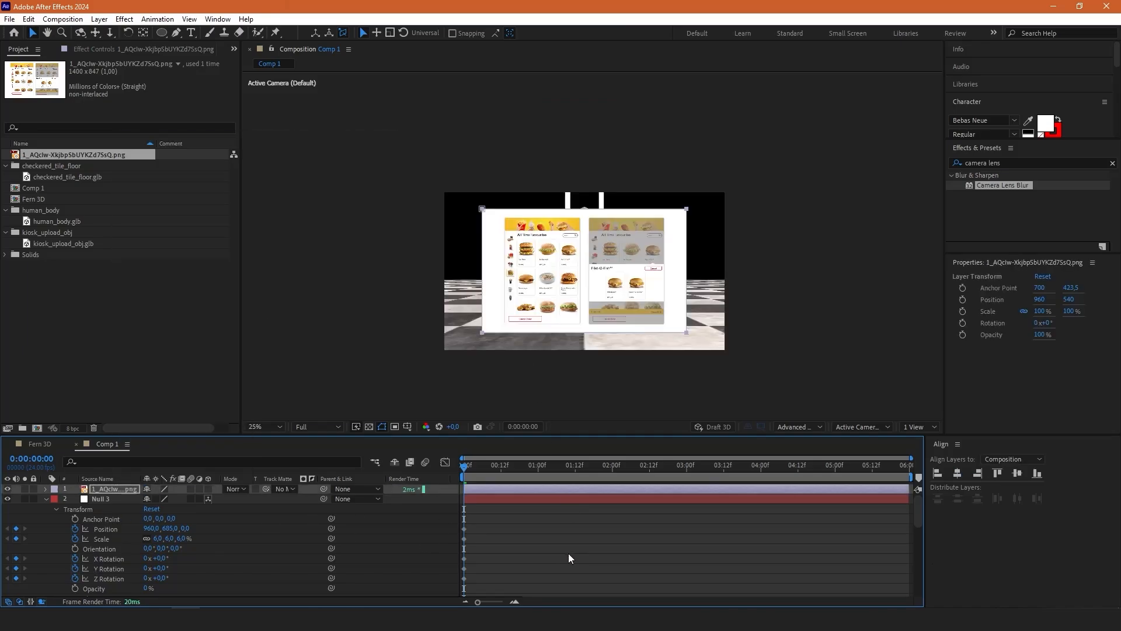
pyautogui.click(256, 427)
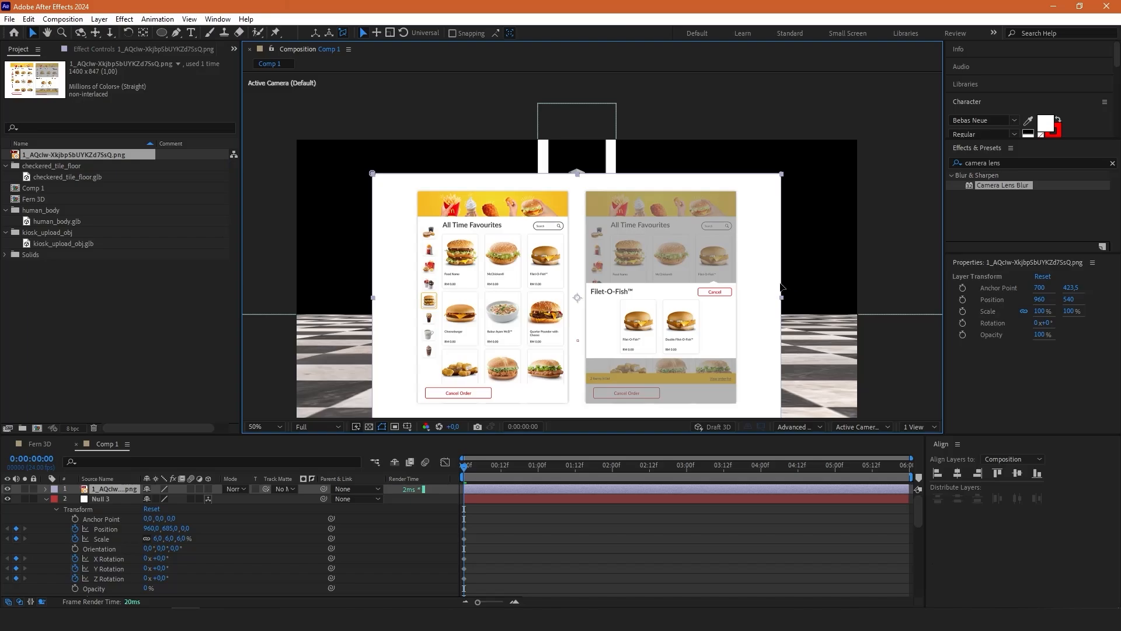
pyautogui.click(44, 489)
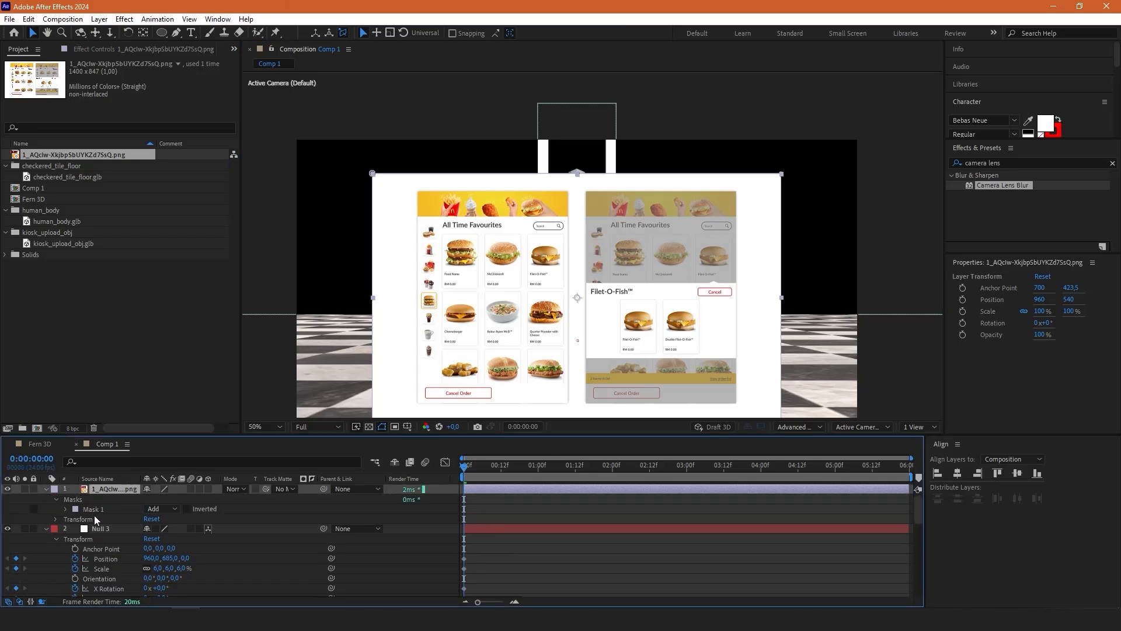
pyautogui.click(55, 509)
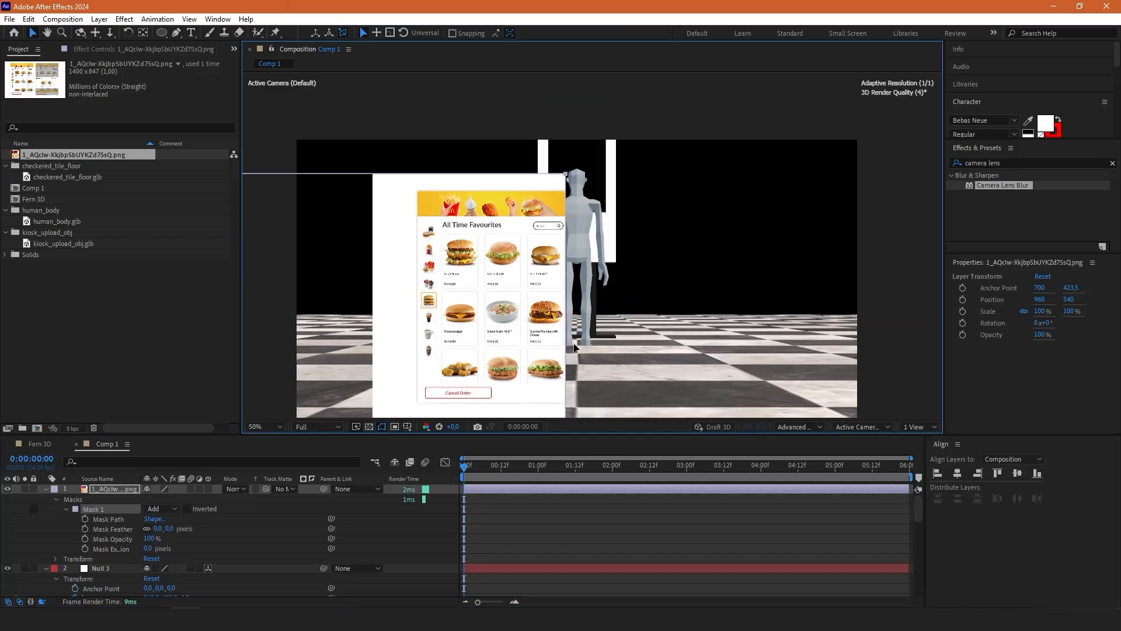
pyautogui.click(255, 427)
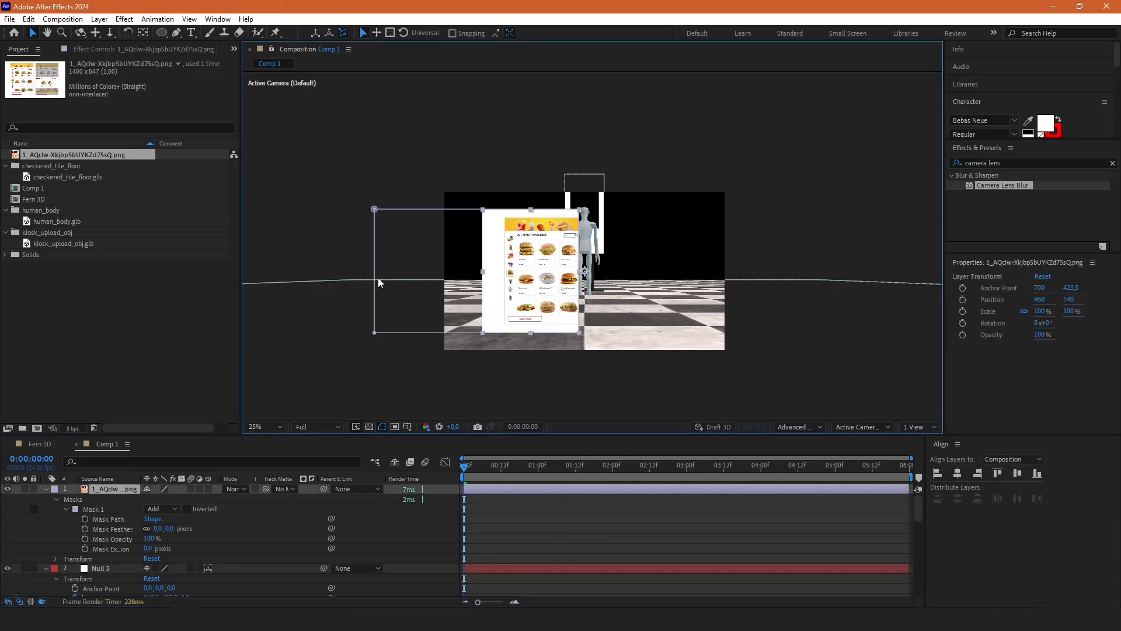
# Pre-compose the masked menu image and parent the new layer to Null 3.
pyautogui.rightClick(379, 283)
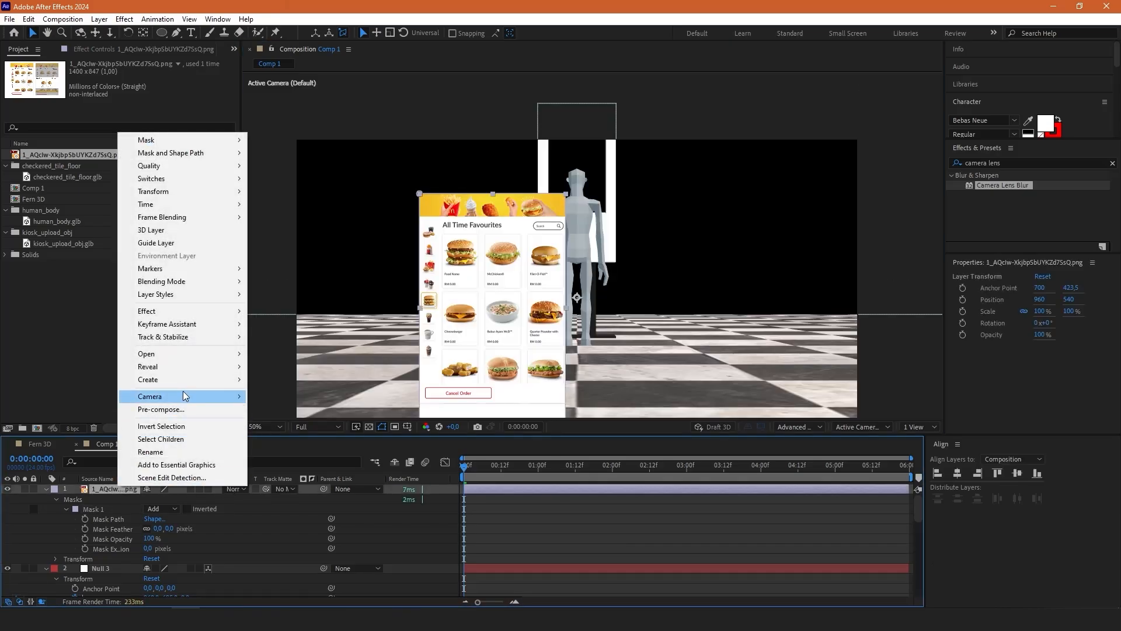
pyautogui.click(161, 409)
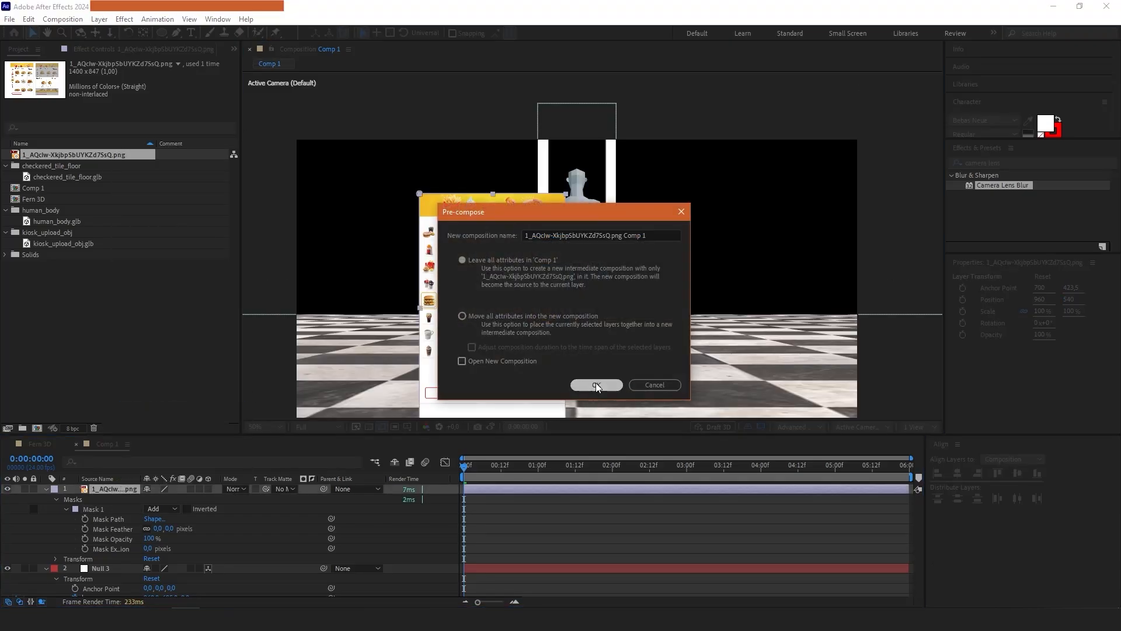
pyautogui.click(596, 385)
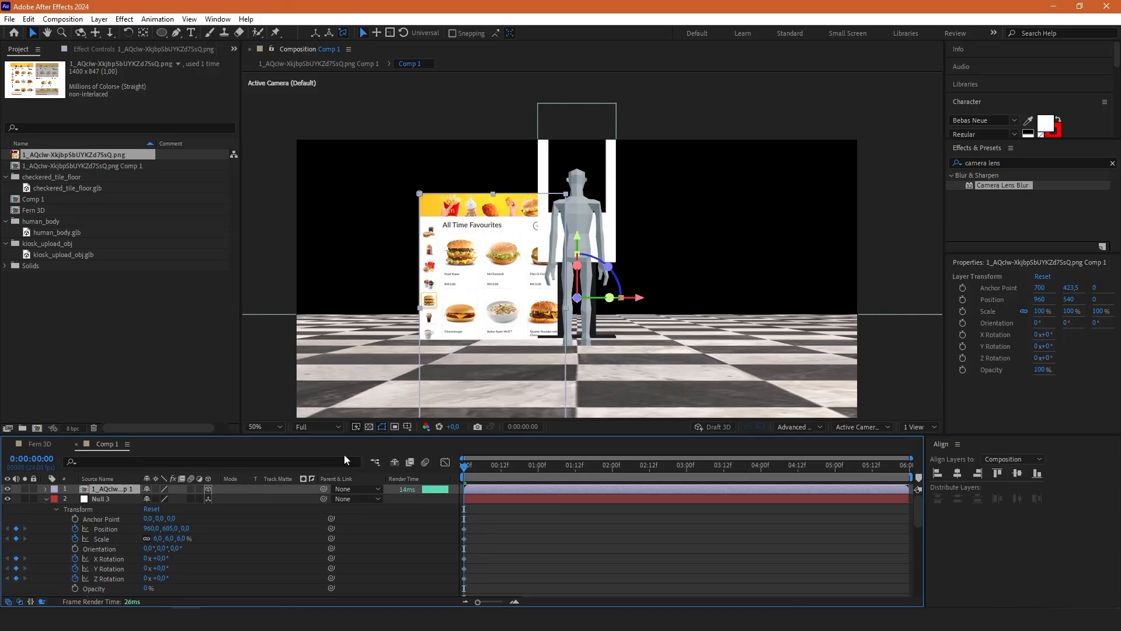
pyautogui.click(356, 489)
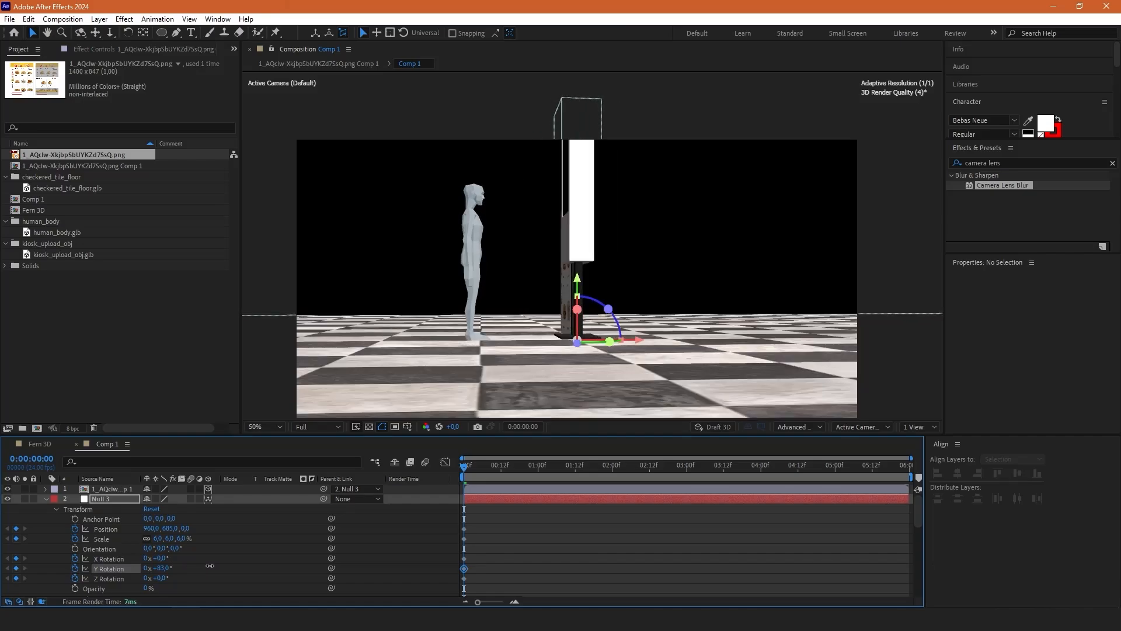
# Scale the nested menu composition to 700%.
pyautogui.click(107, 489)
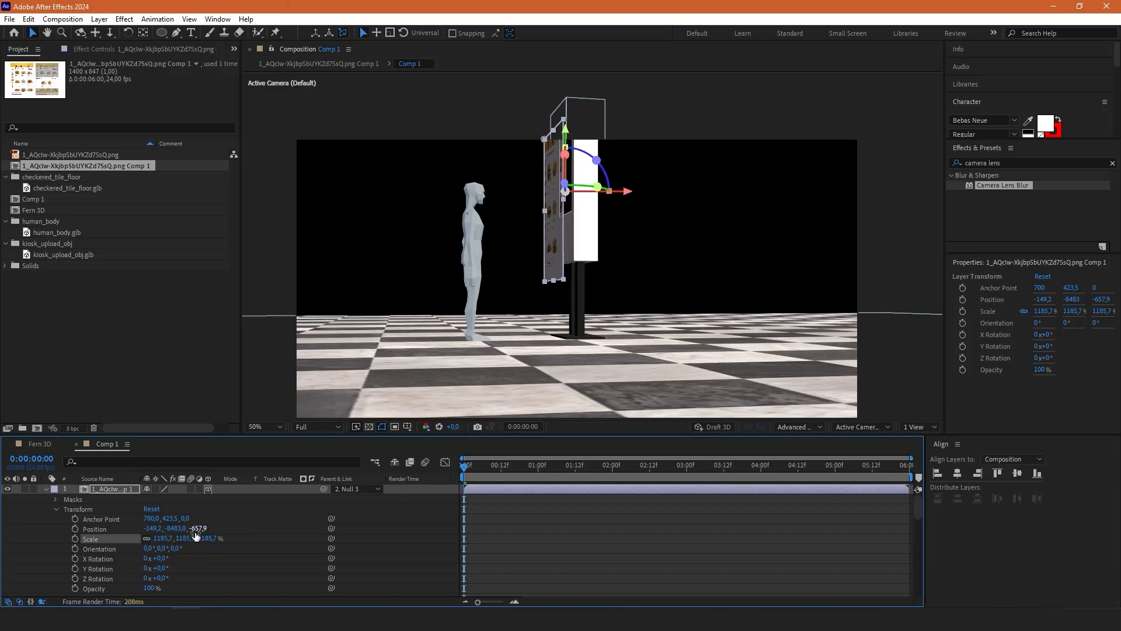
pyautogui.doubleClick(194, 538)
pyautogui.write('500')
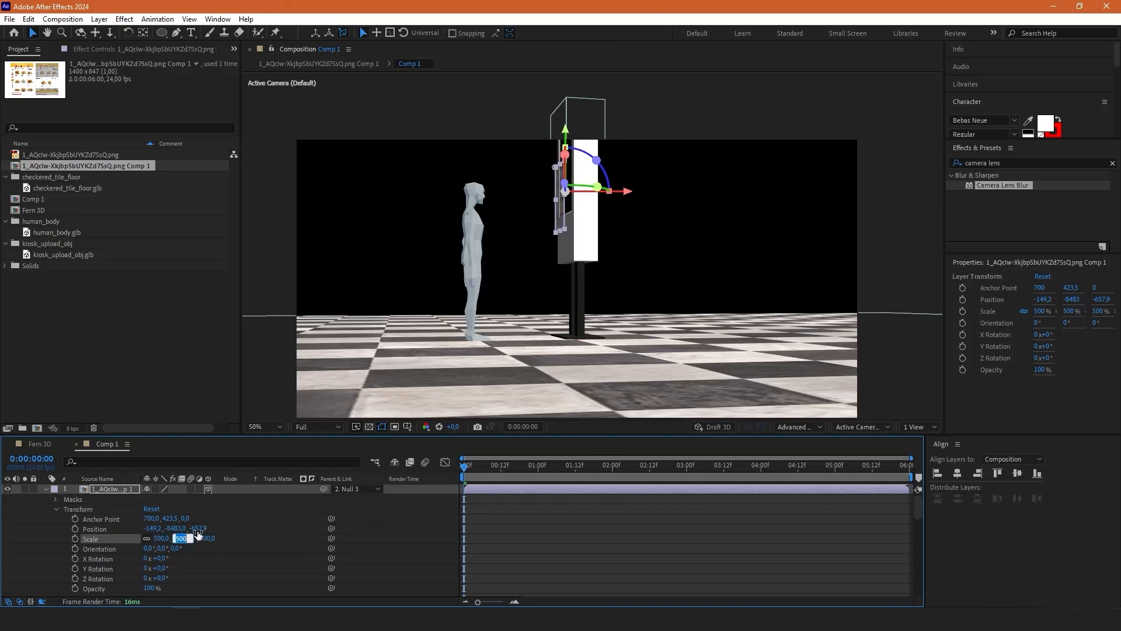
pyautogui.write('700,0')
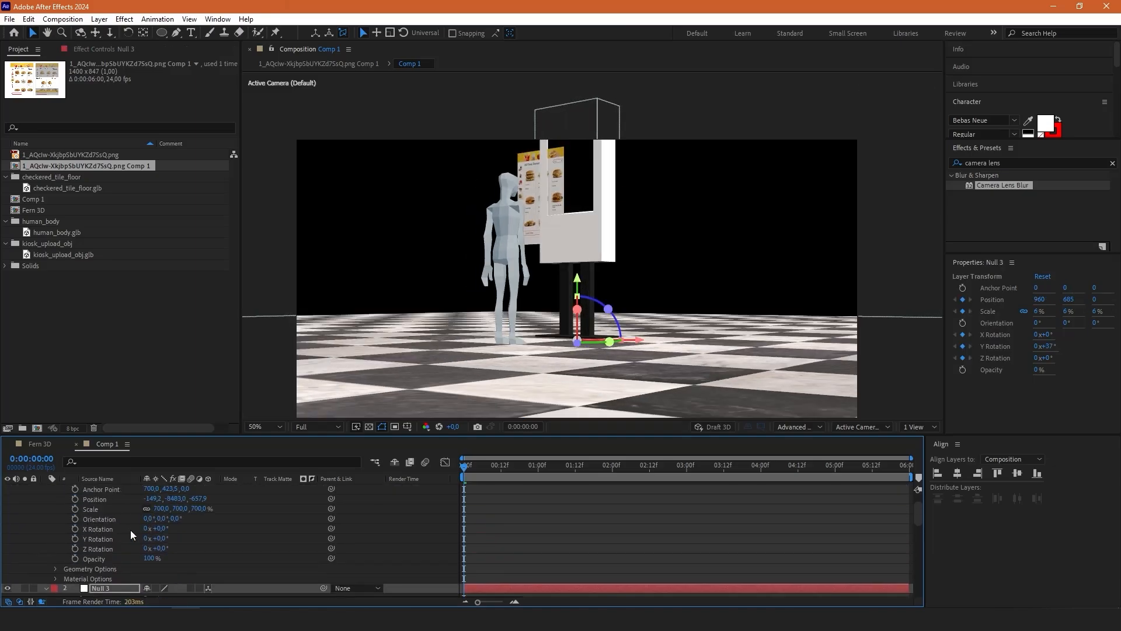
# Position the menu on the kiosk screen and tilt Null 3 about 41° in X.
pyautogui.click(111, 489)
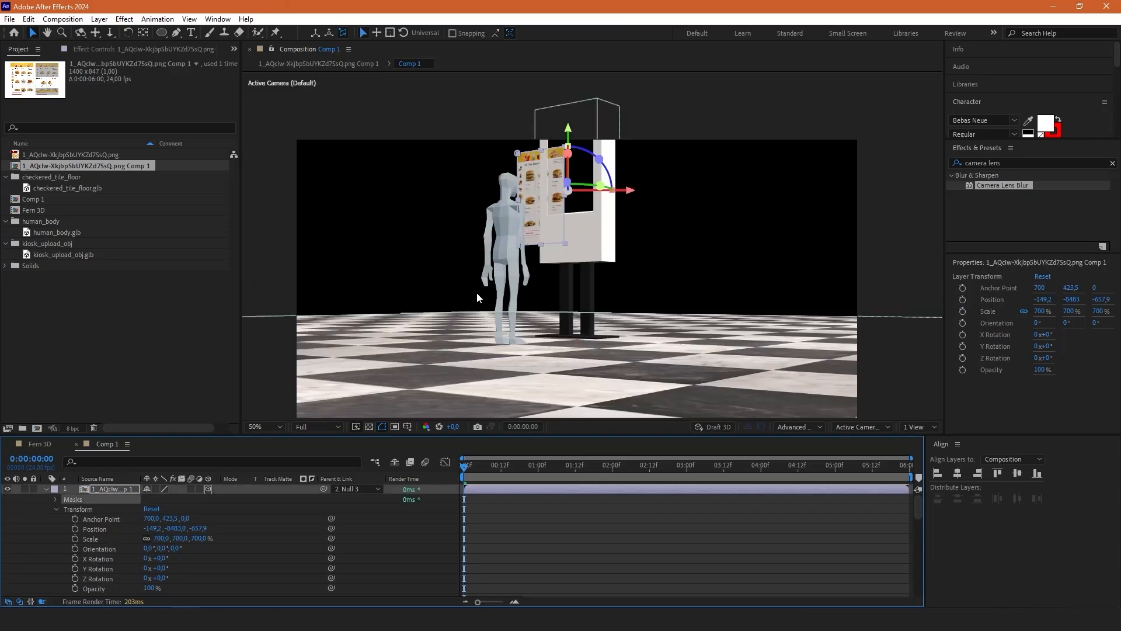
pyautogui.moveTo(351, 372)
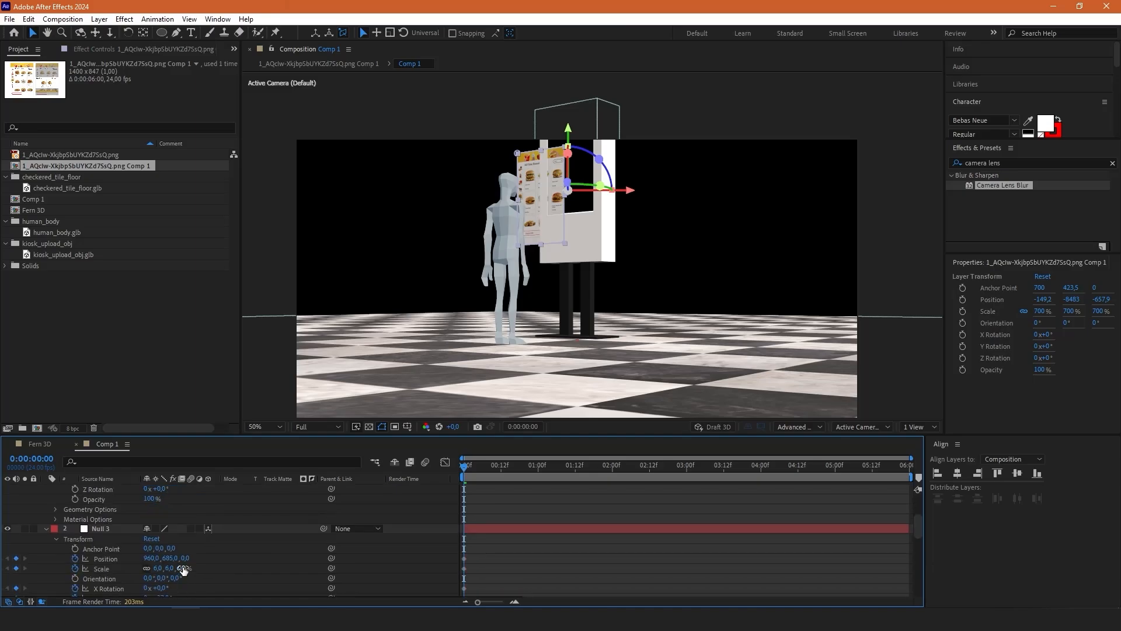
pyautogui.doubleClick(157, 568)
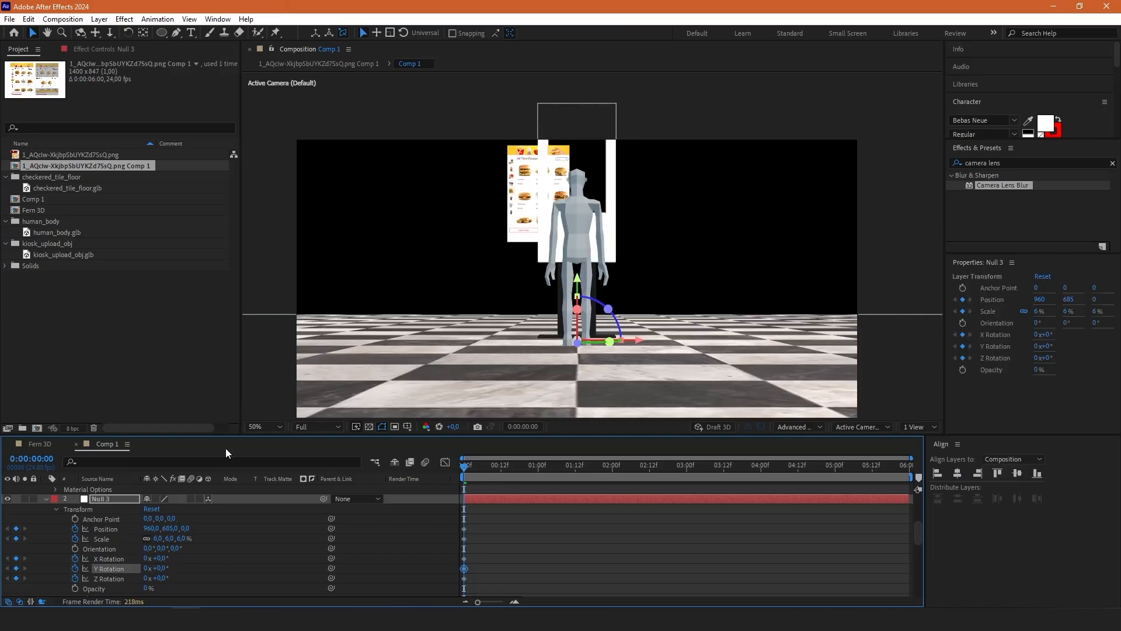
pyautogui.click(111, 488)
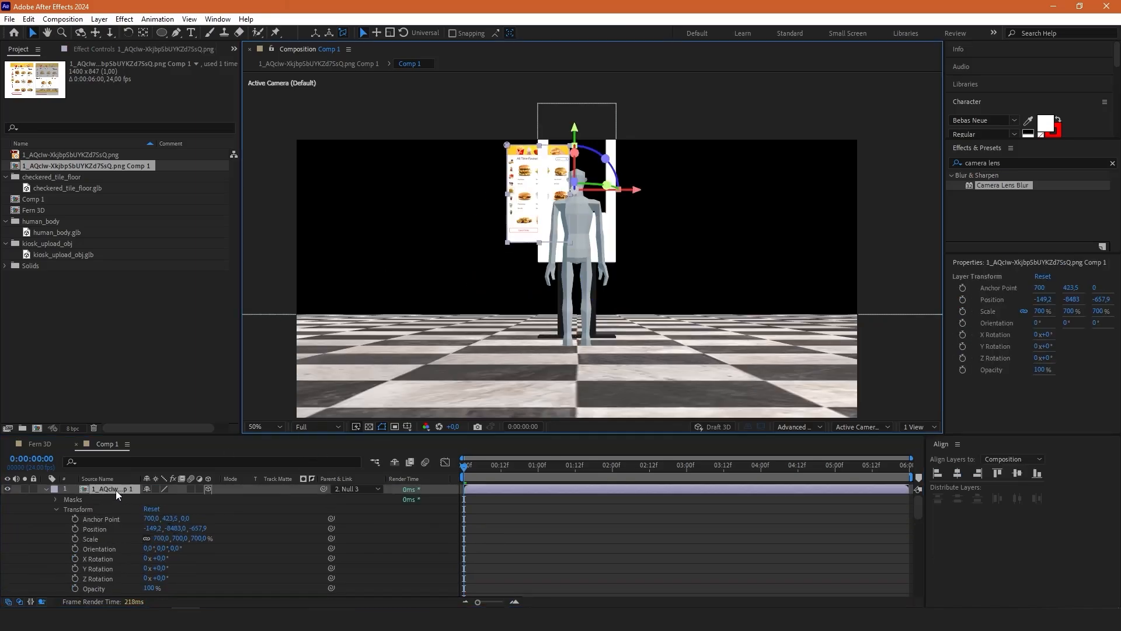
pyautogui.moveTo(635, 192)
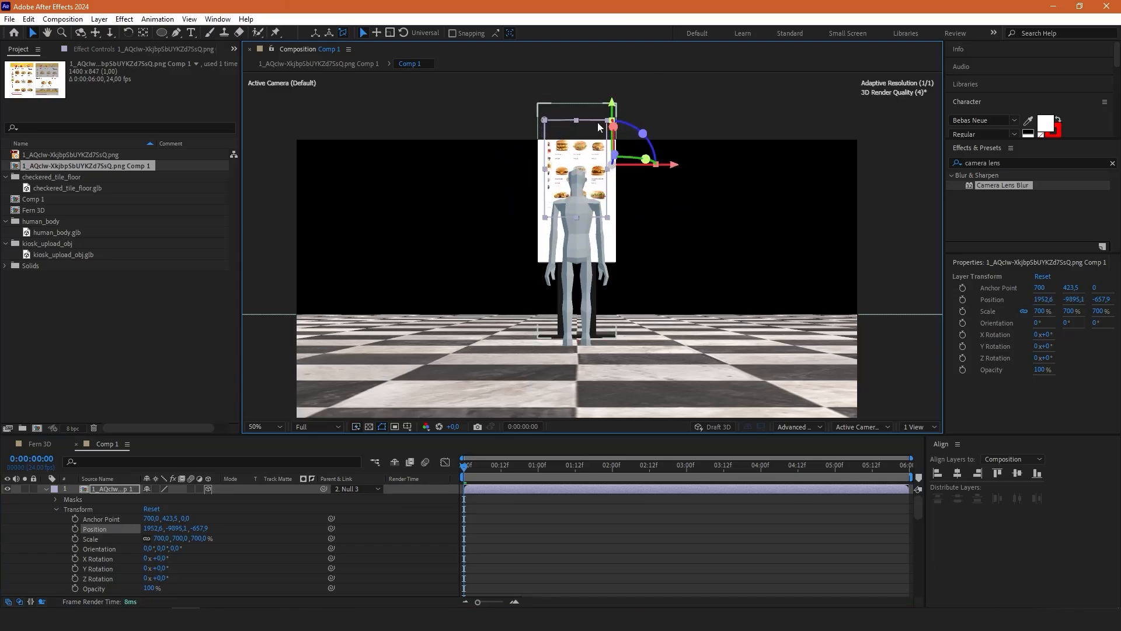
pyautogui.click(101, 499)
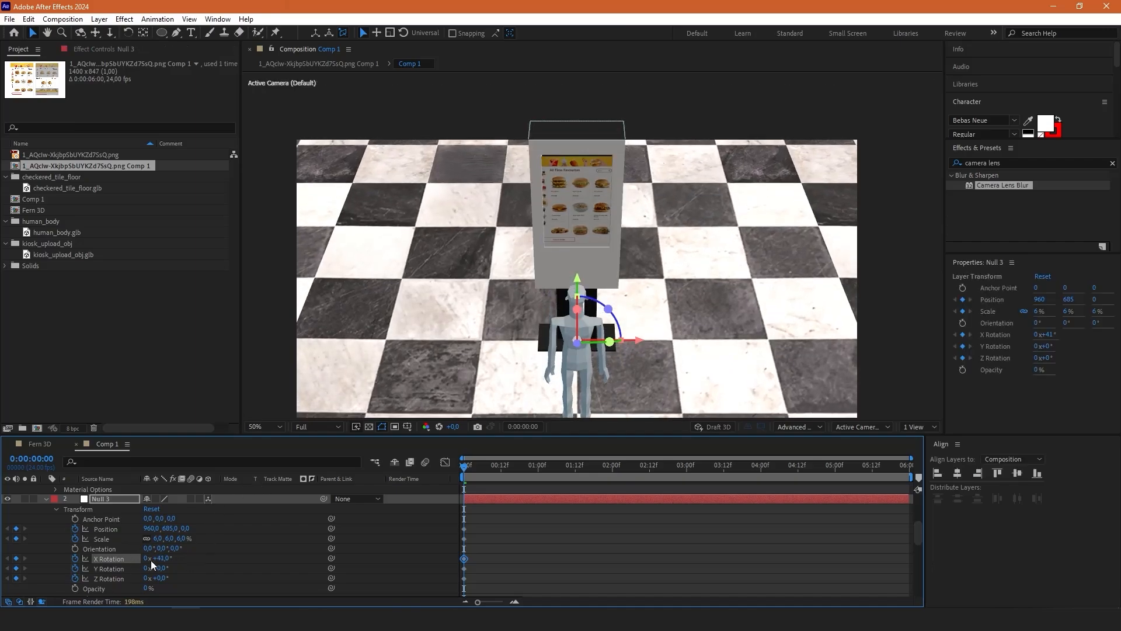
# Keyframe Null 3 at 5.5% scale with a 39° X tilt.
pyautogui.doubleClick(155, 558)
pyautogui.write('39')
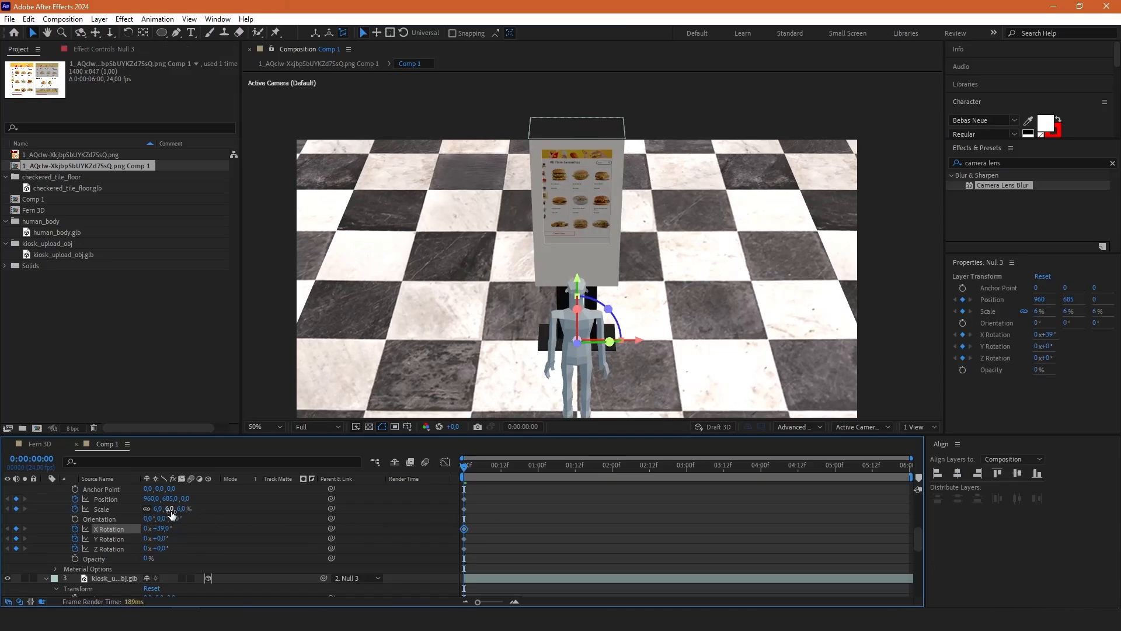
pyautogui.doubleClick(165, 509)
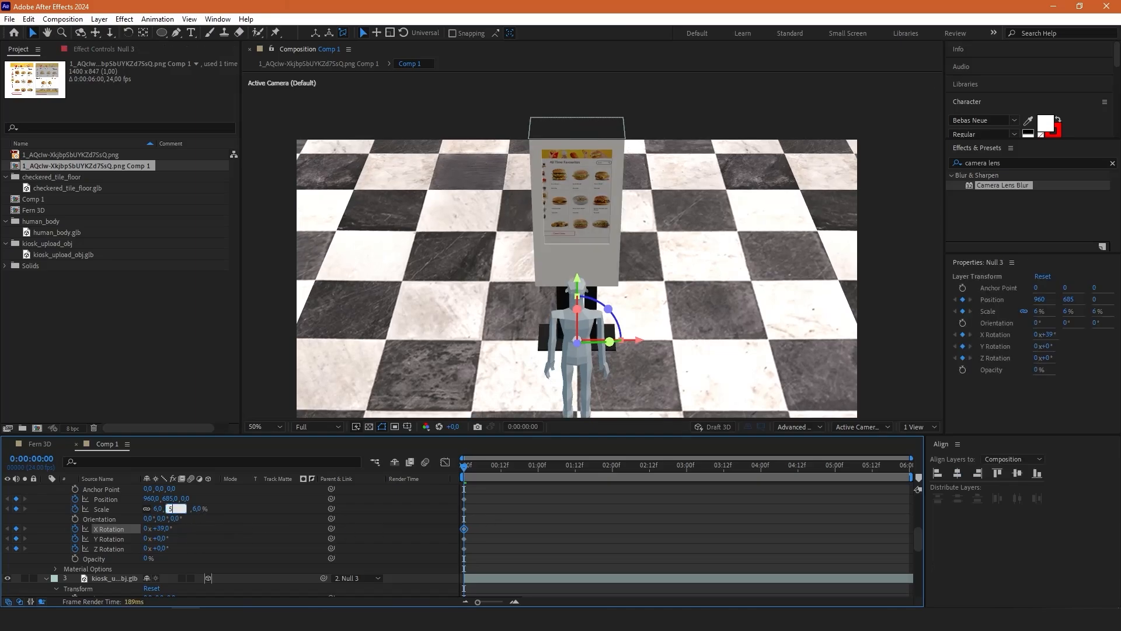
pyautogui.write('5')
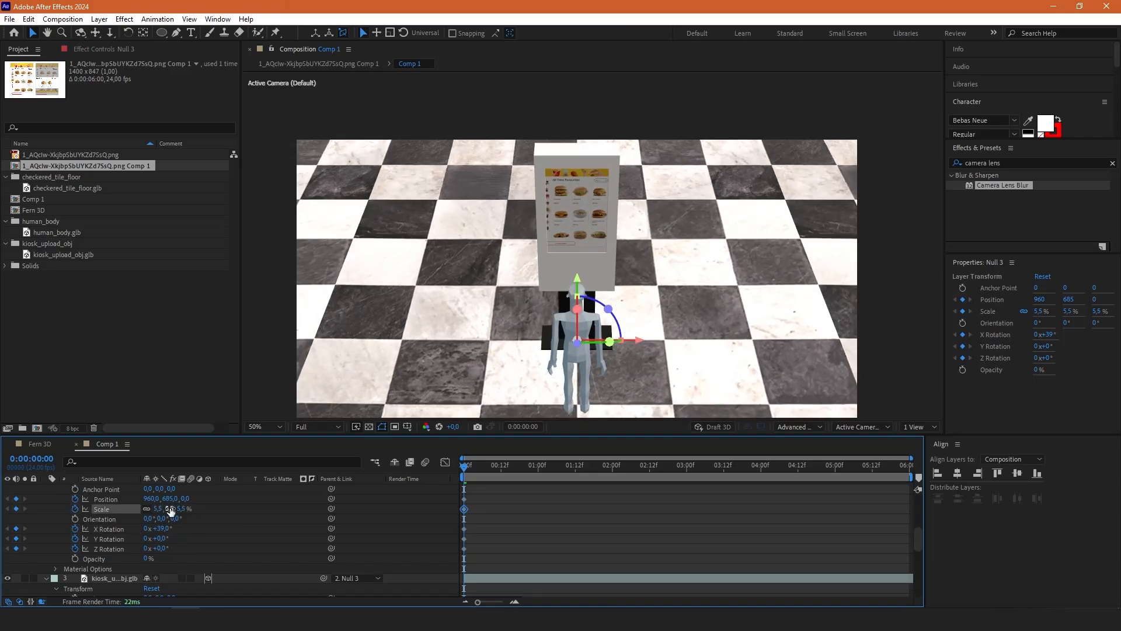
pyautogui.click(438, 536)
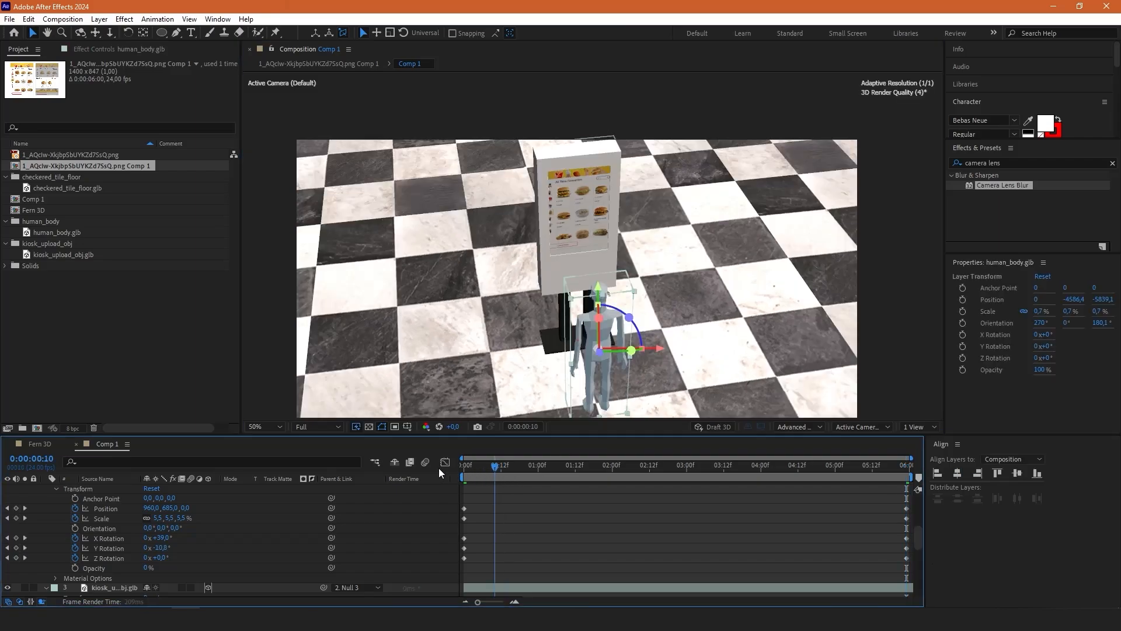
# Deselect all layers and add an adjustment layer at the top of Comp 1.
pyautogui.click(463, 465)
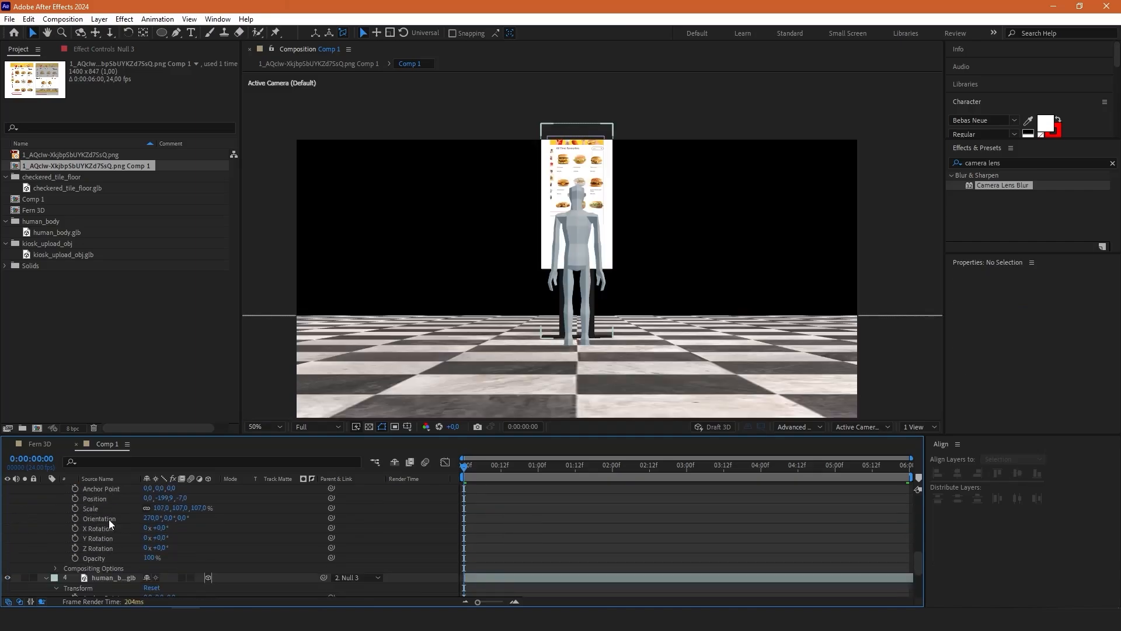
pyautogui.click(112, 518)
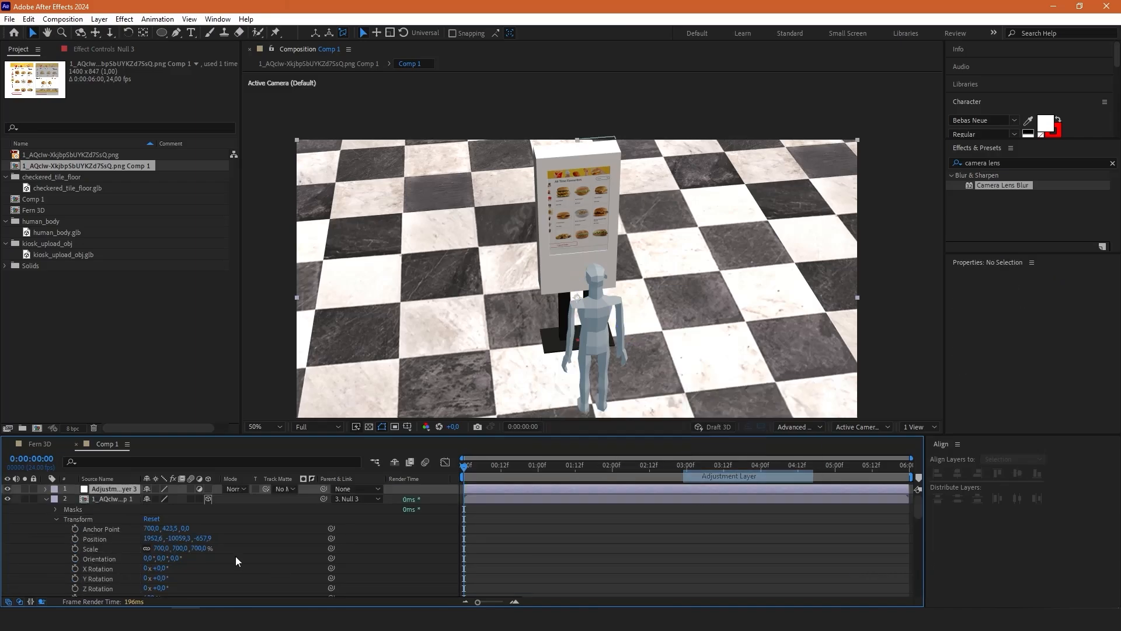
# Apply CC Vignette to the adjustment layer and raise its Amount to 249.
pyautogui.click(114, 488)
pyautogui.write('cc v')
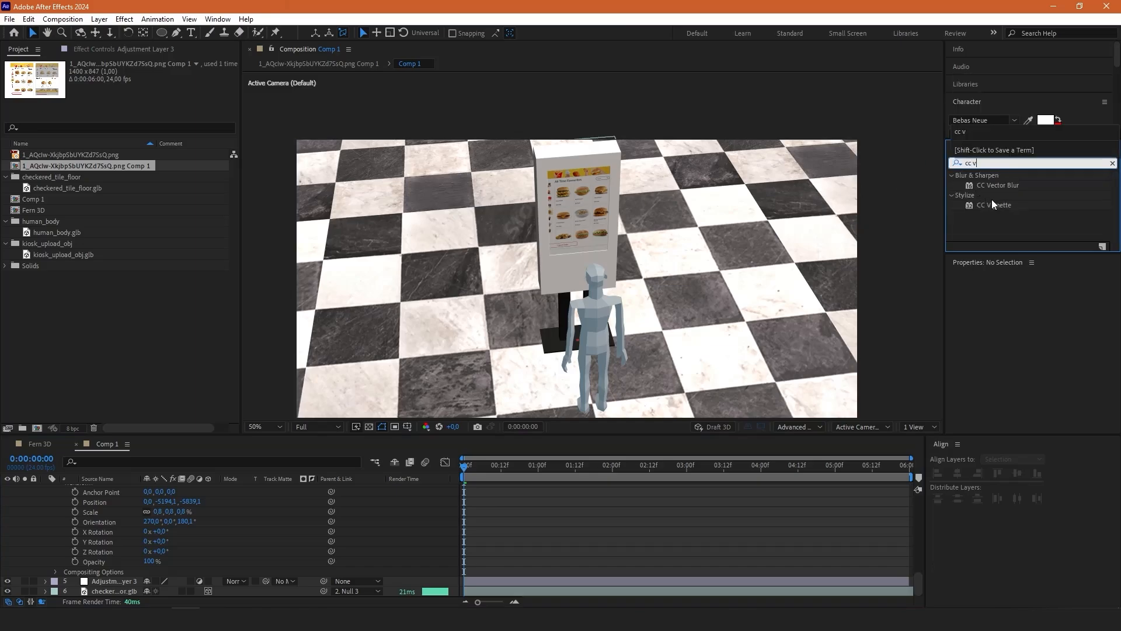
pyautogui.doubleClick(994, 205)
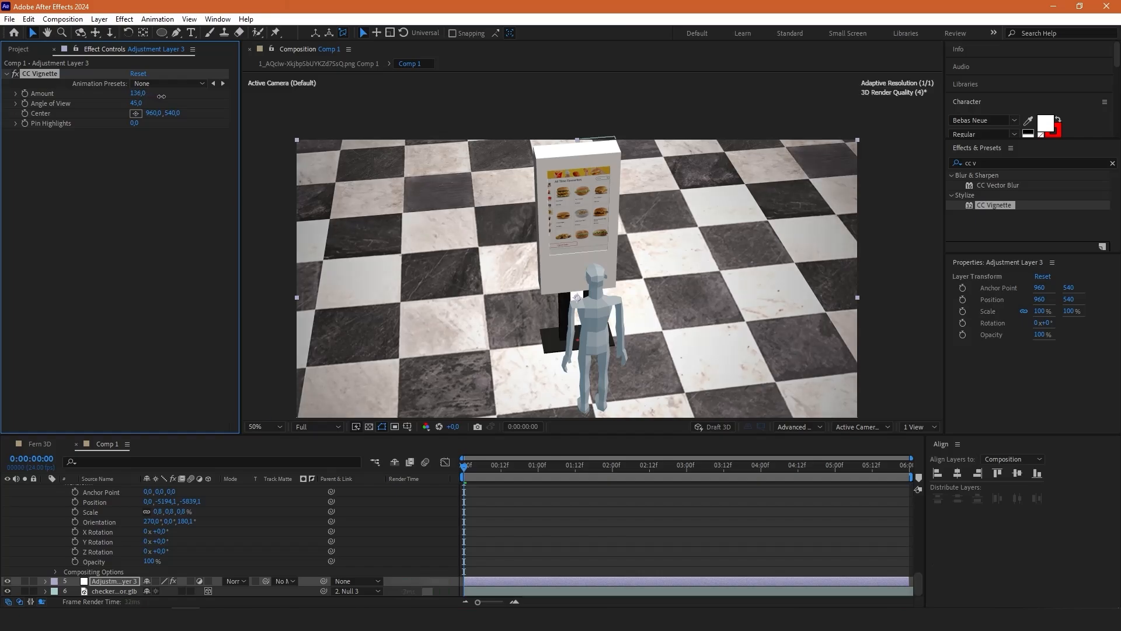
pyautogui.moveTo(138, 93); pyautogui.dragTo(179, 93)
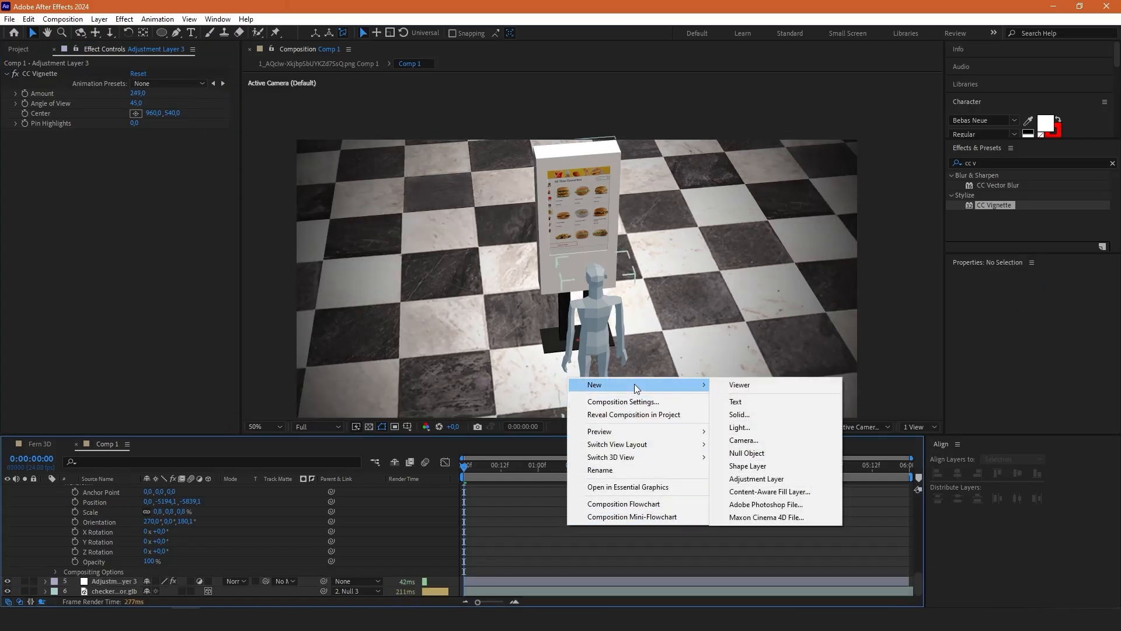
# Add an adjustment layer with Camera Lens Blur, masked by an inverted 21 px-feathered ellipse.
pyautogui.click(756, 479)
pyautogui.write('camera')
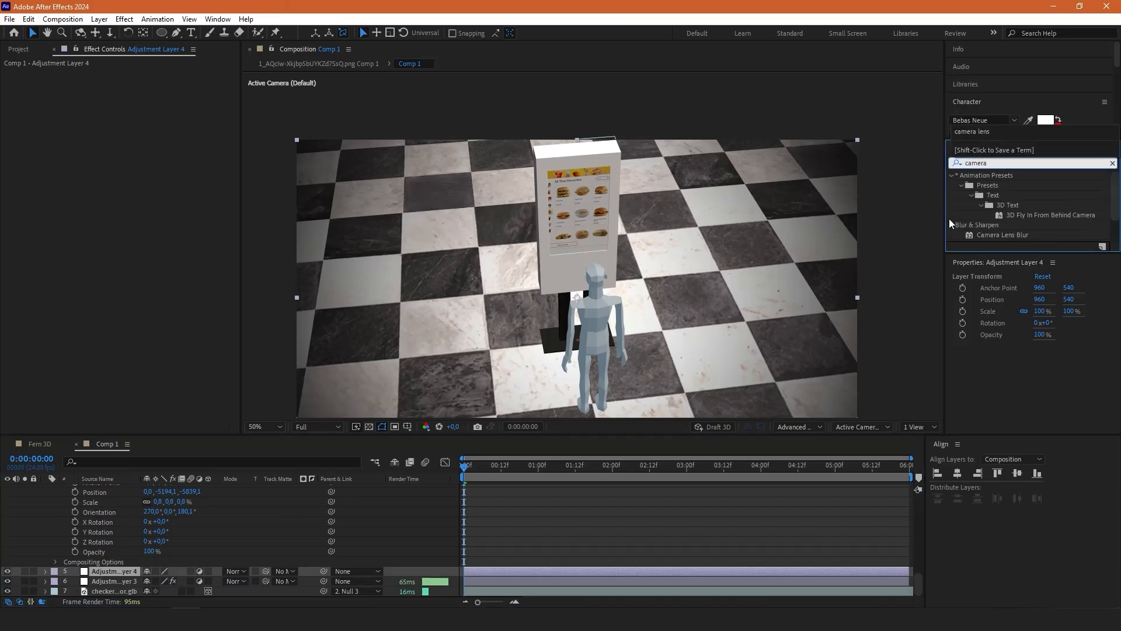
pyautogui.doubleClick(1002, 234)
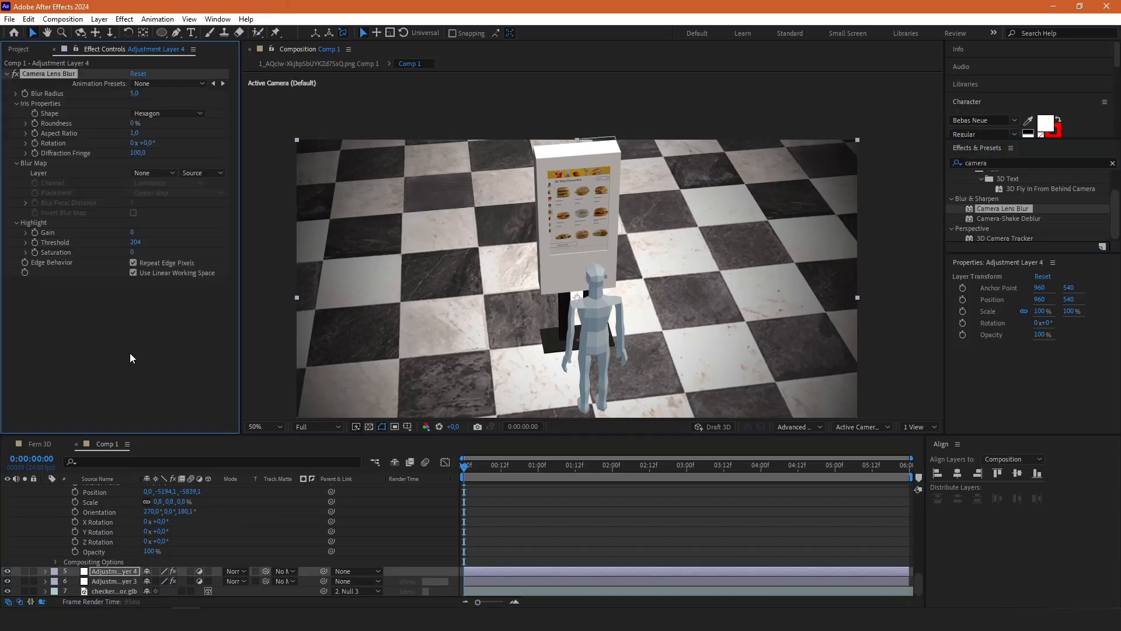
pyautogui.click(163, 32)
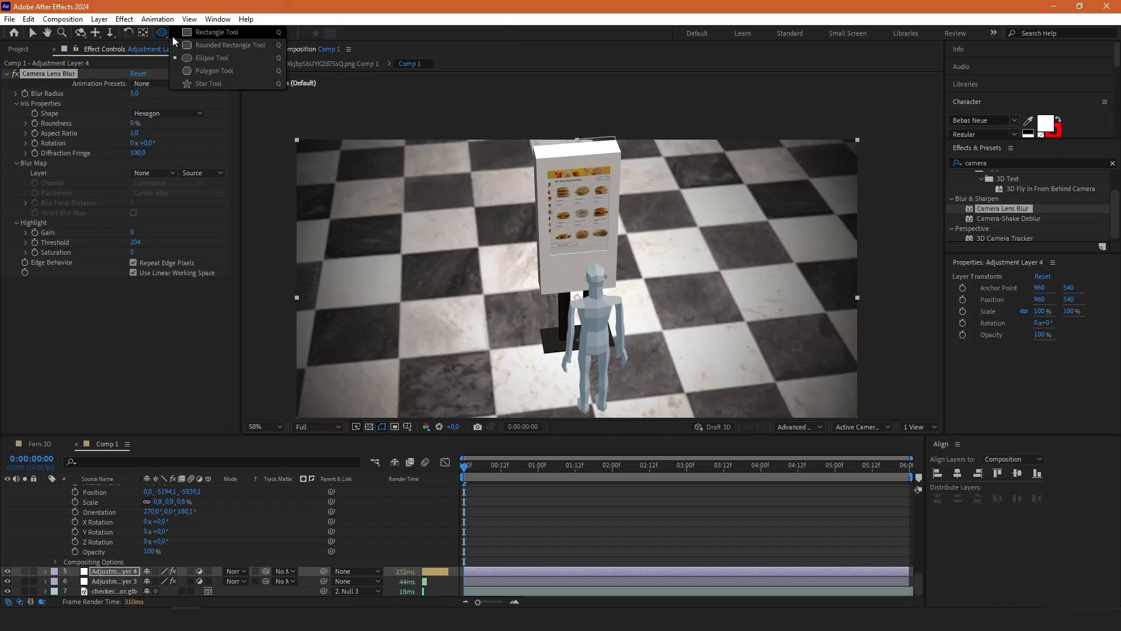
pyautogui.click(211, 57)
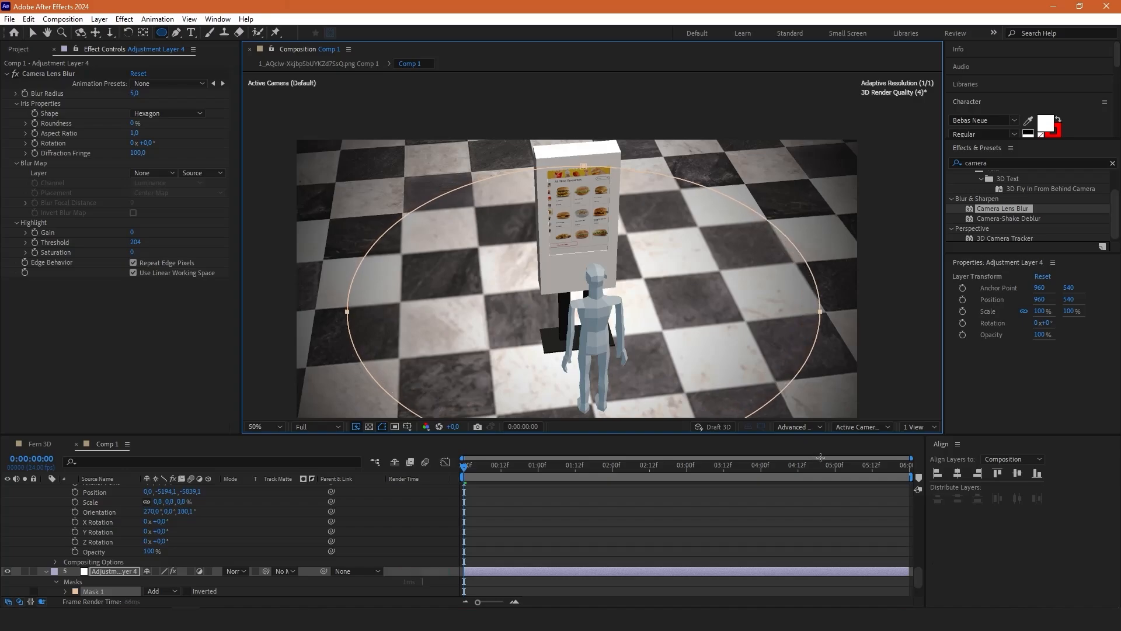
pyautogui.scroll(-3)
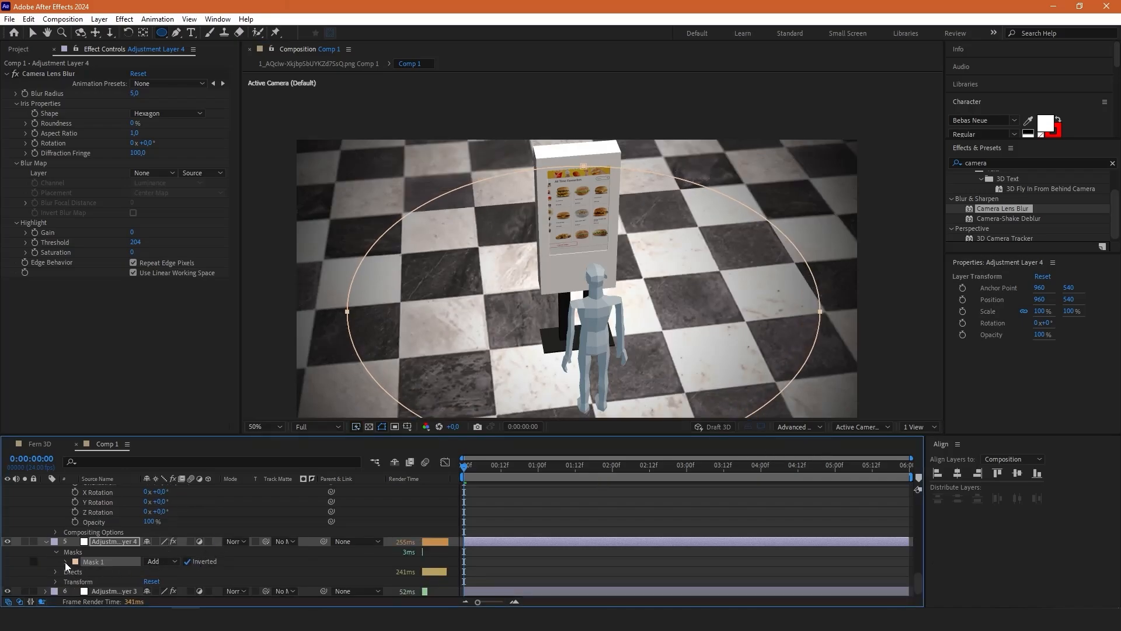
pyautogui.click(55, 561)
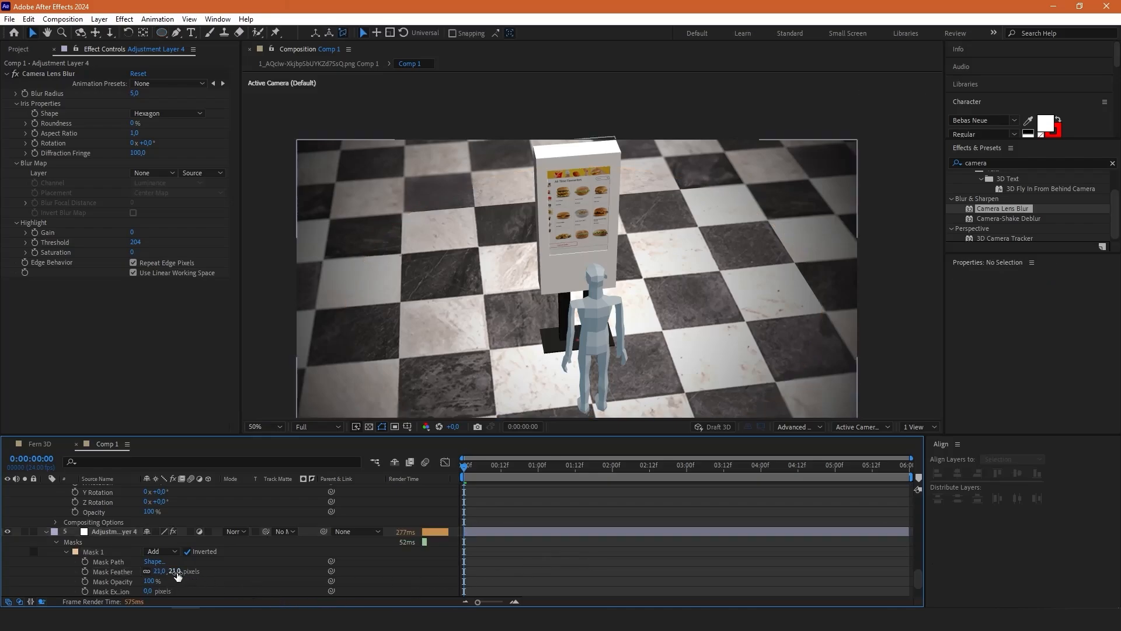
pyautogui.moveTo(599, 513)
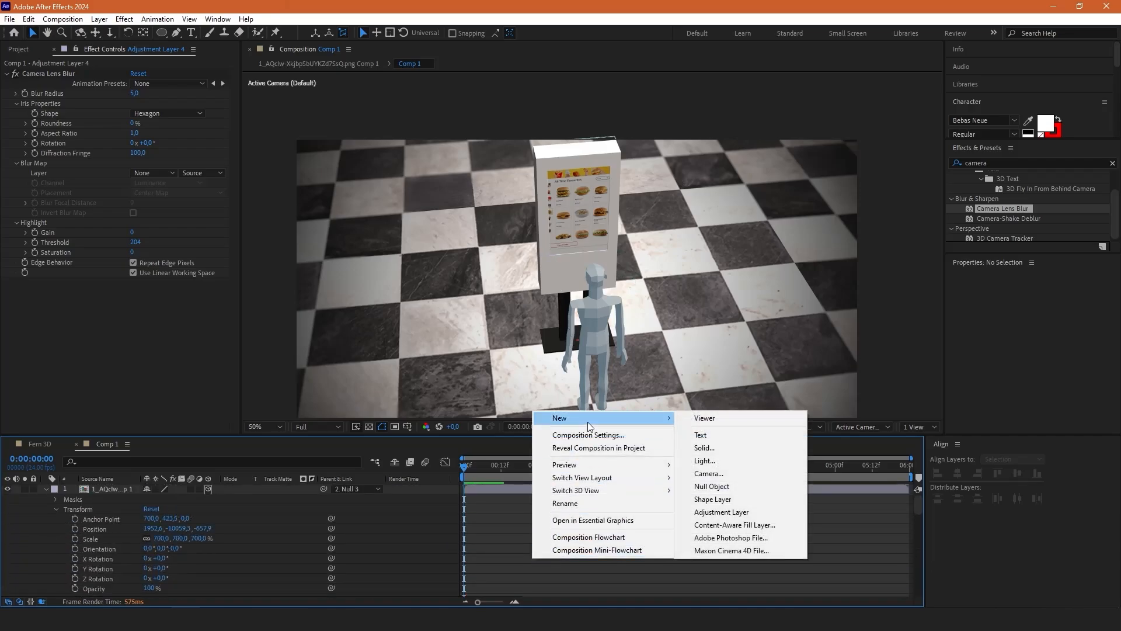
pyautogui.moveTo(720, 512)
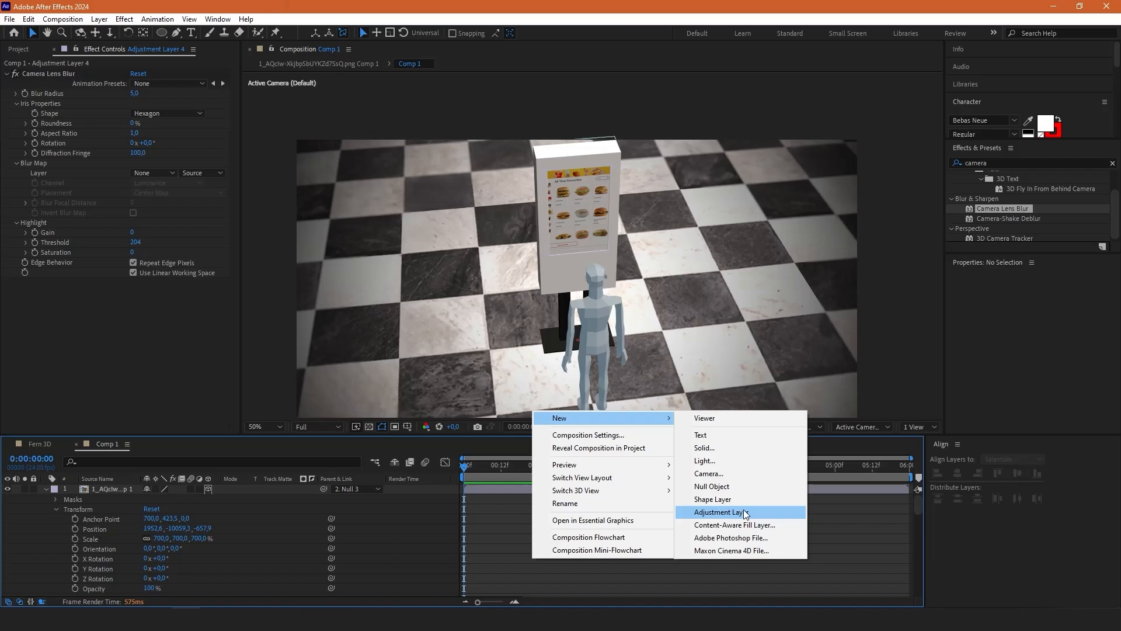
# Add a new adjustment layer on top of Comp 1 and apply a default Glow effect.
pyautogui.click(719, 512)
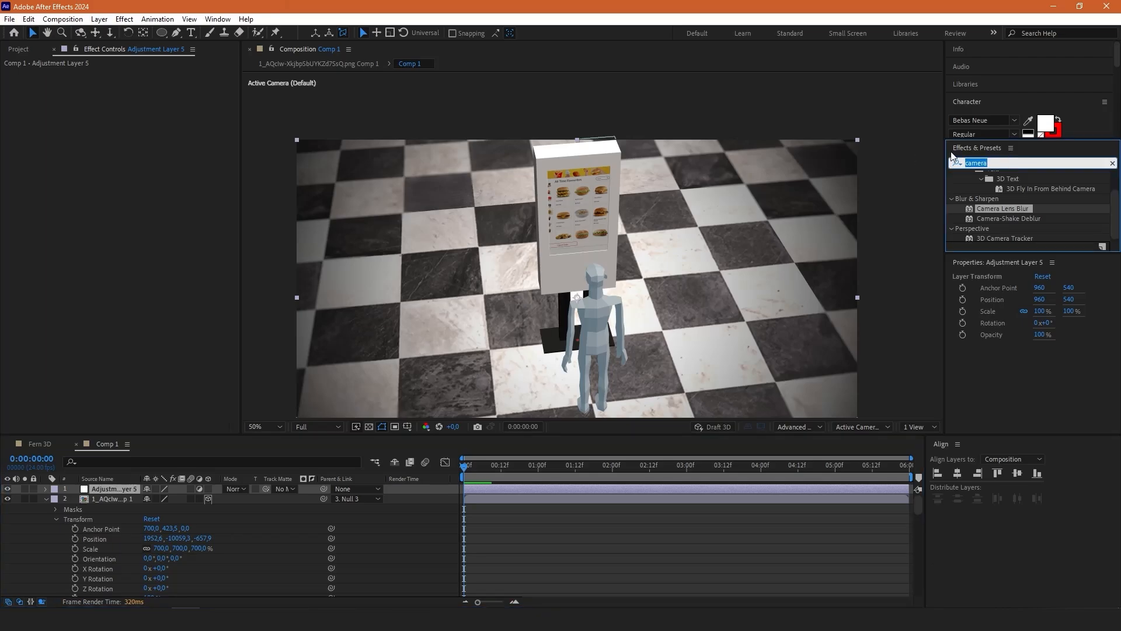
pyautogui.write('glow')
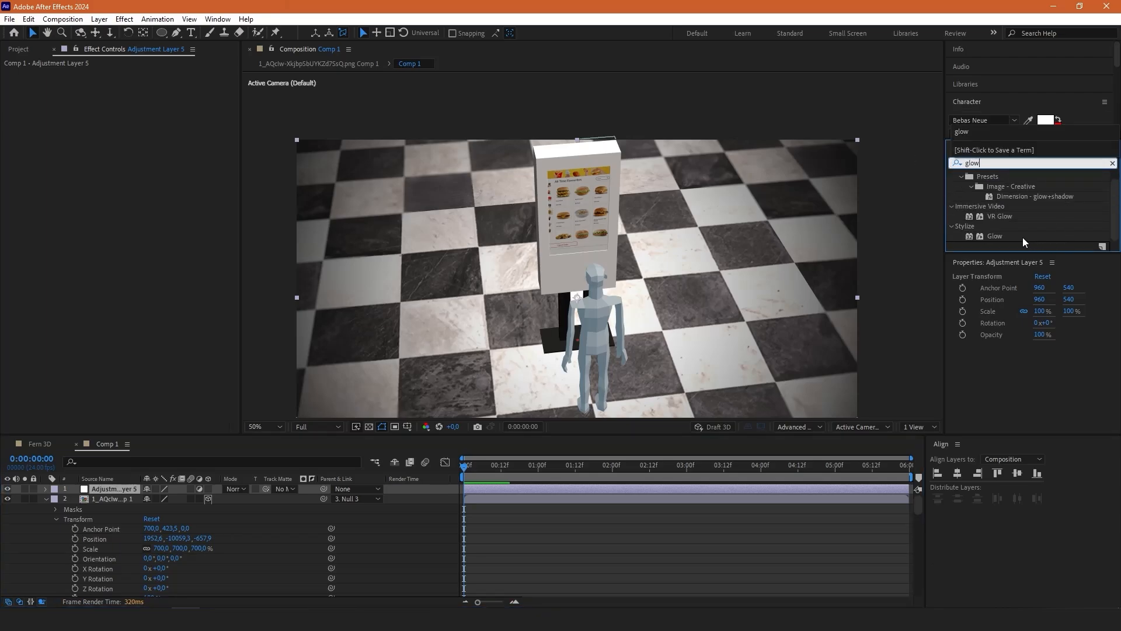
pyautogui.doubleClick(995, 235)
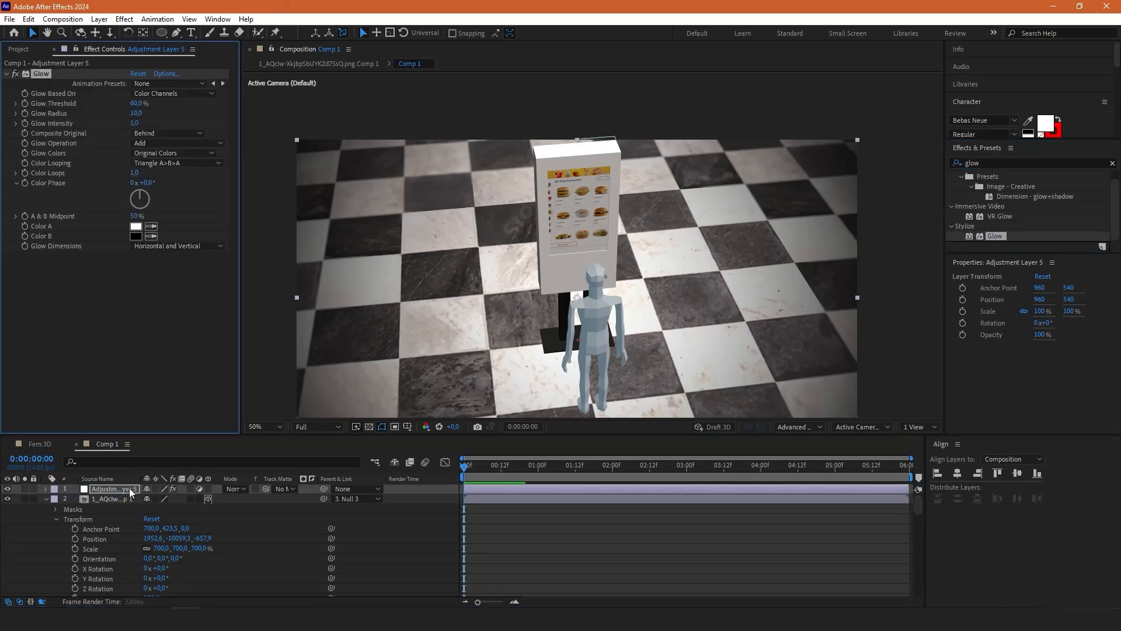